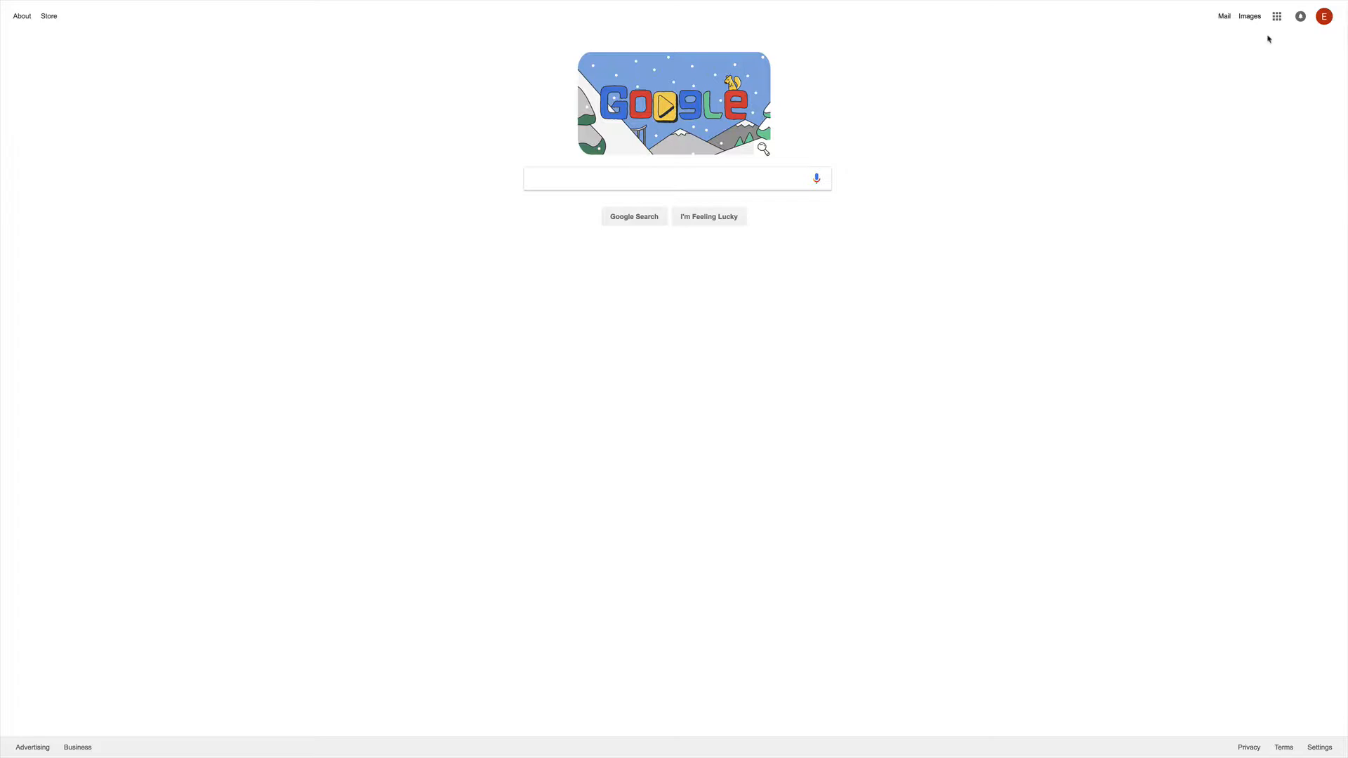
mouse_move(1276, 16)
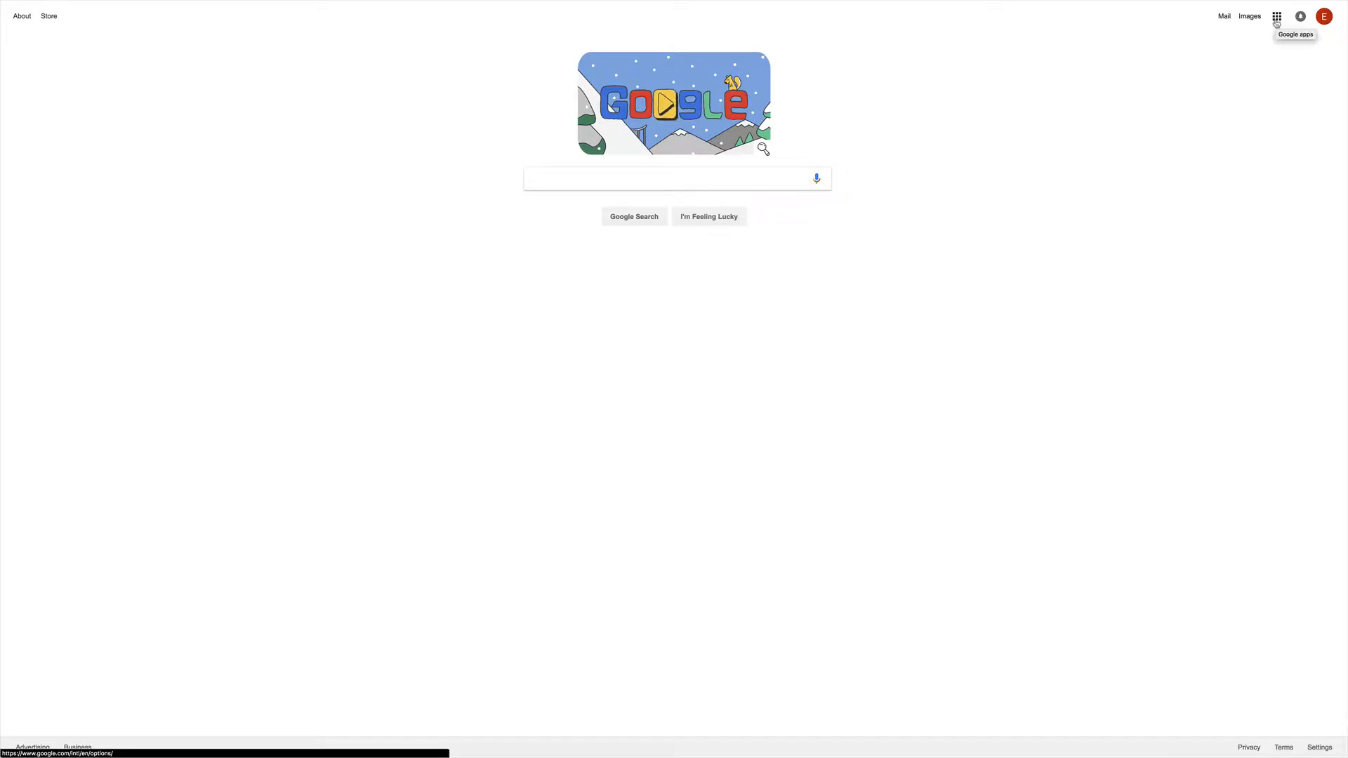
Open Google Classroom and the 'CS with Mr Proctor's class 2018' stream.
left_click(1277, 16)
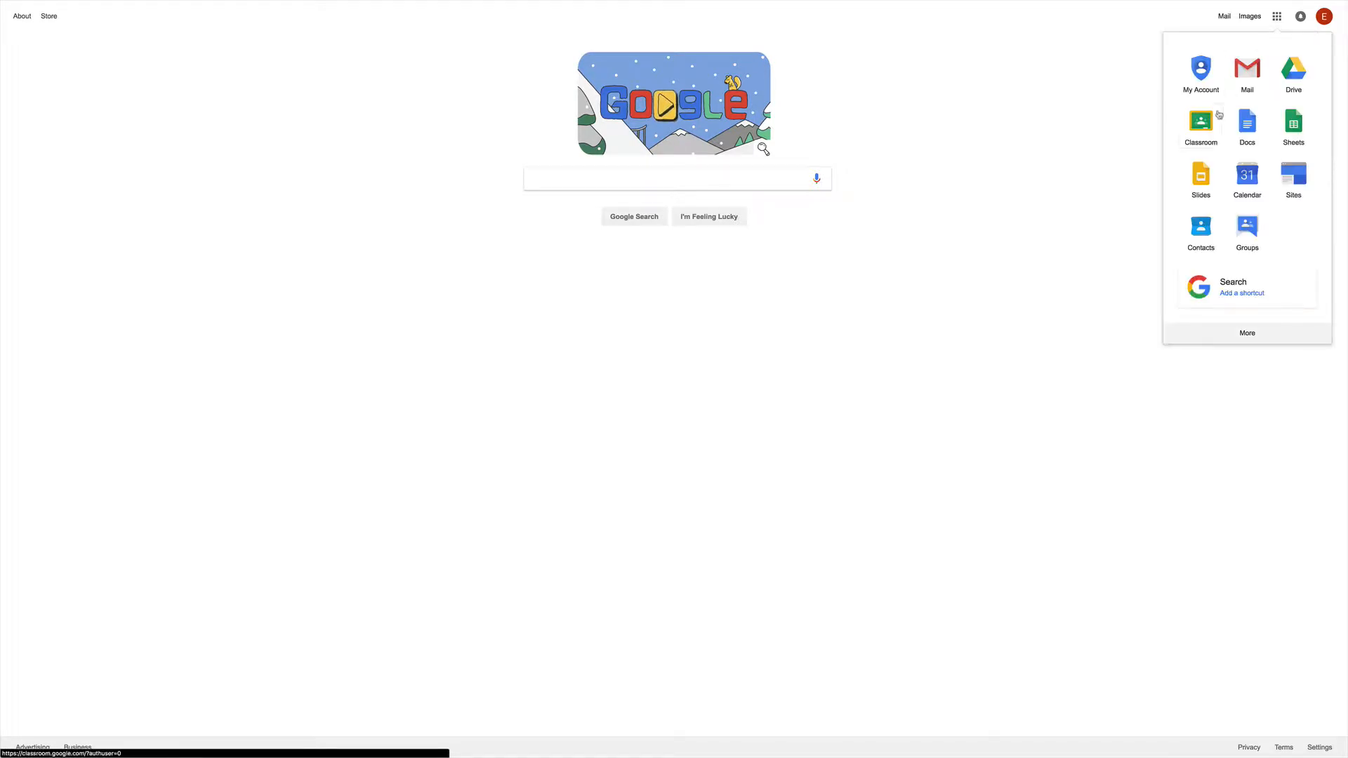
left_click(1200, 122)
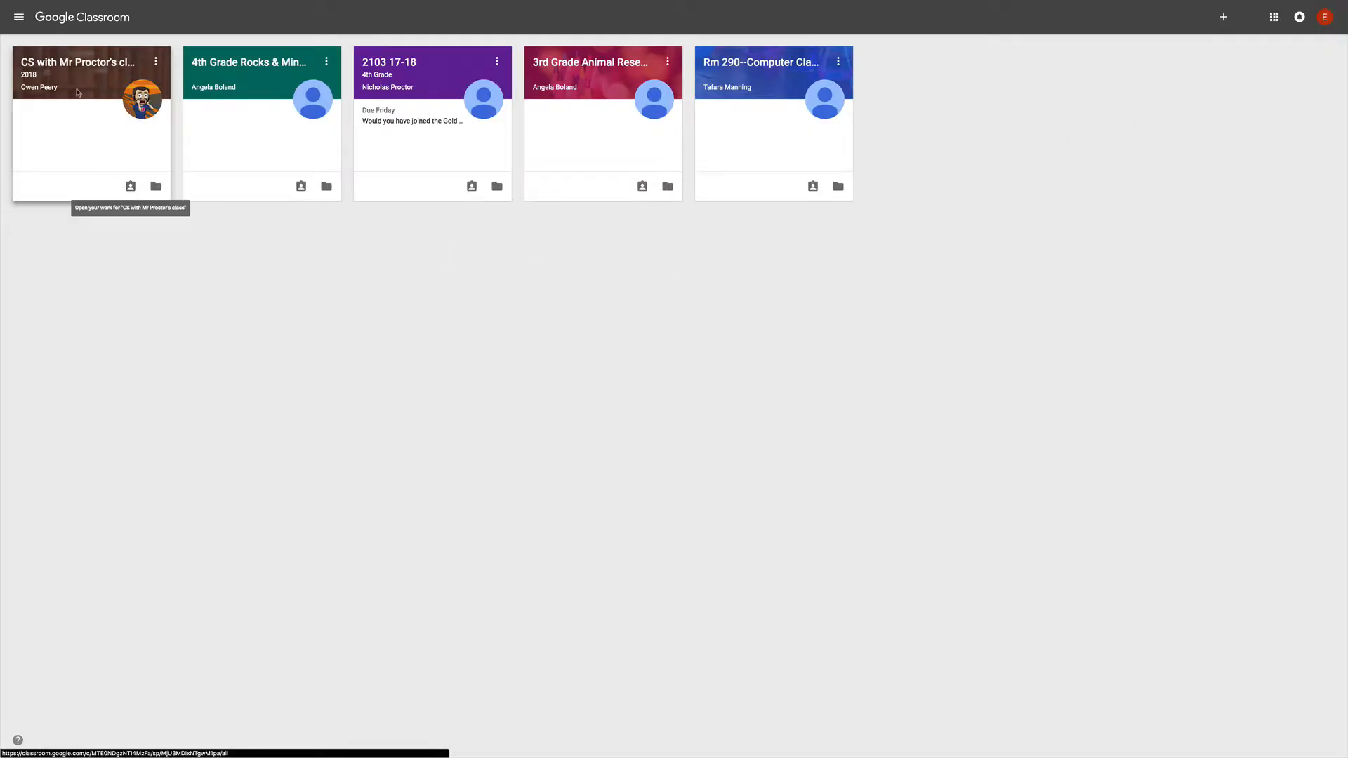
left_click(79, 62)
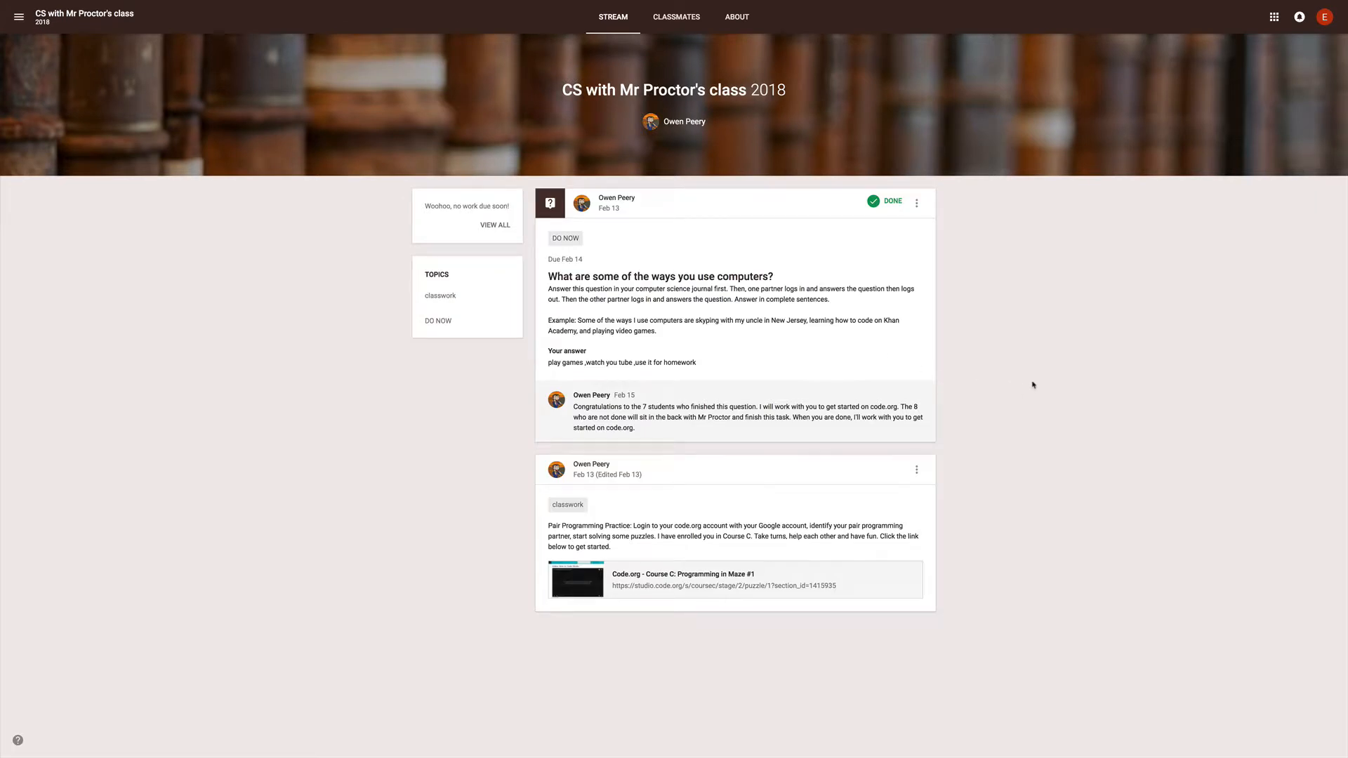
mouse_move(752, 546)
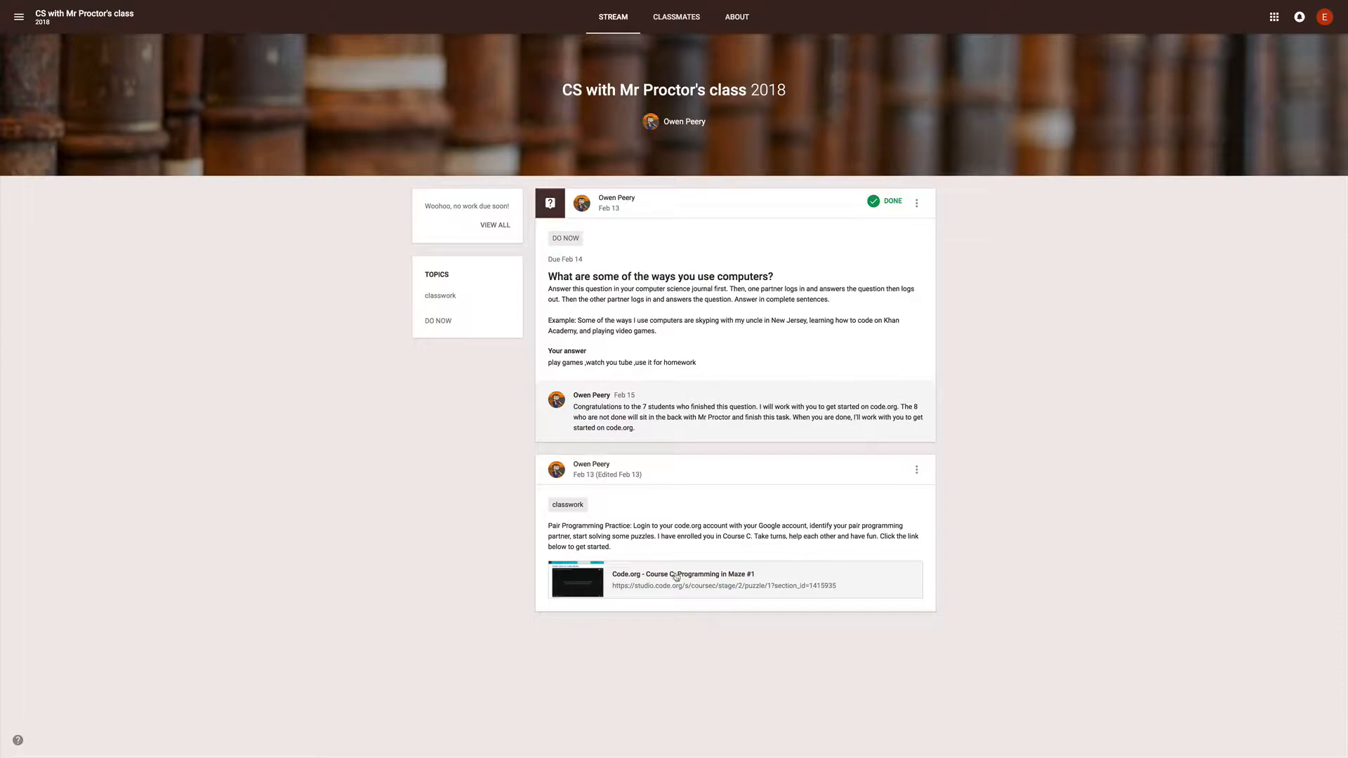
Open the Programming in Maze lesson link and reach the Google sign-in option.
left_click(685, 574)
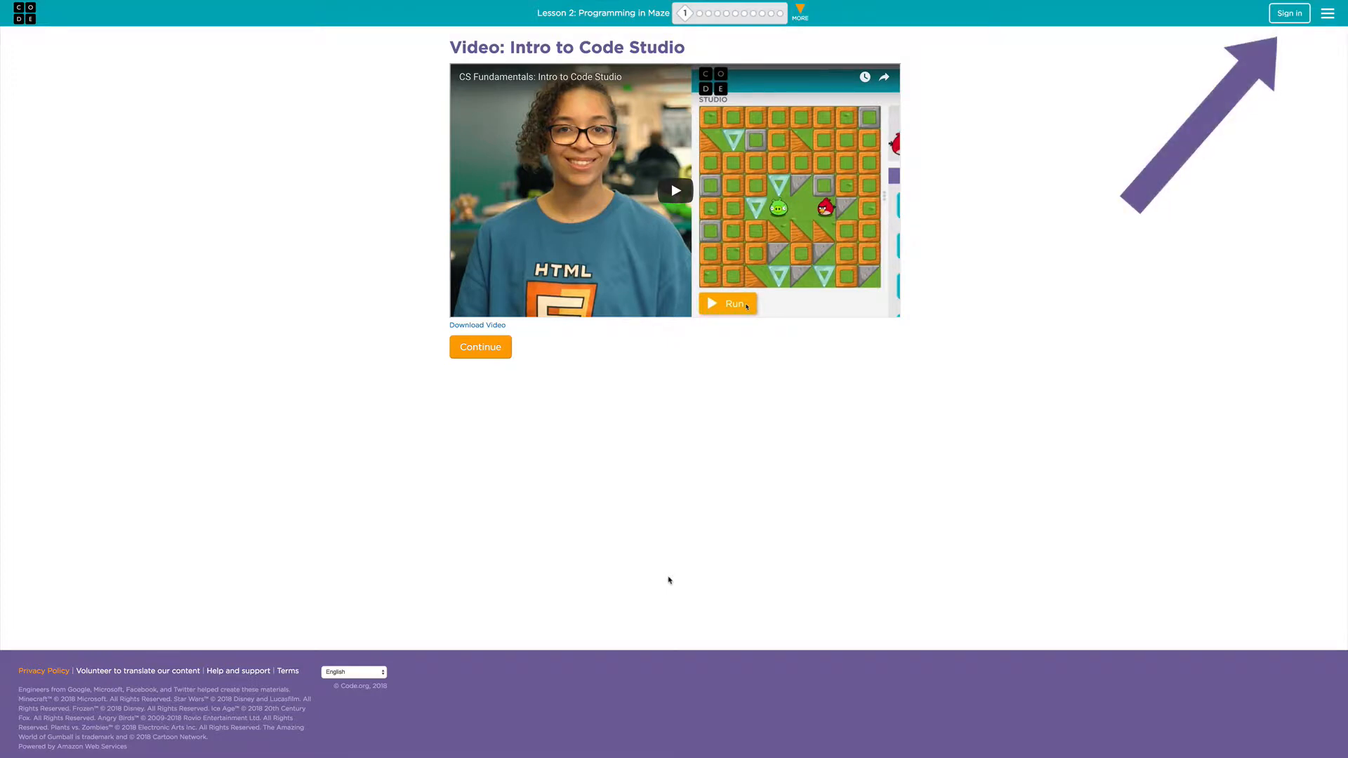
mouse_move(1314, 148)
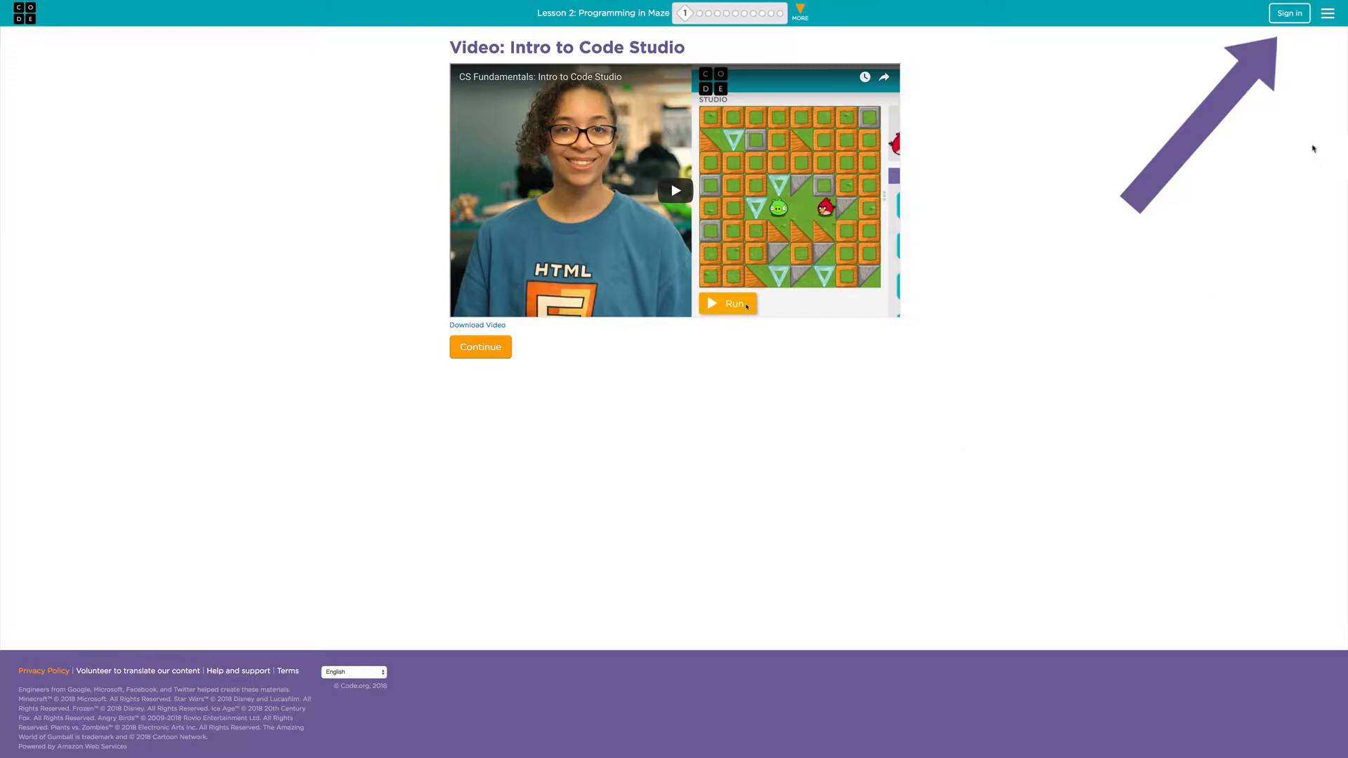
mouse_move(1290, 12)
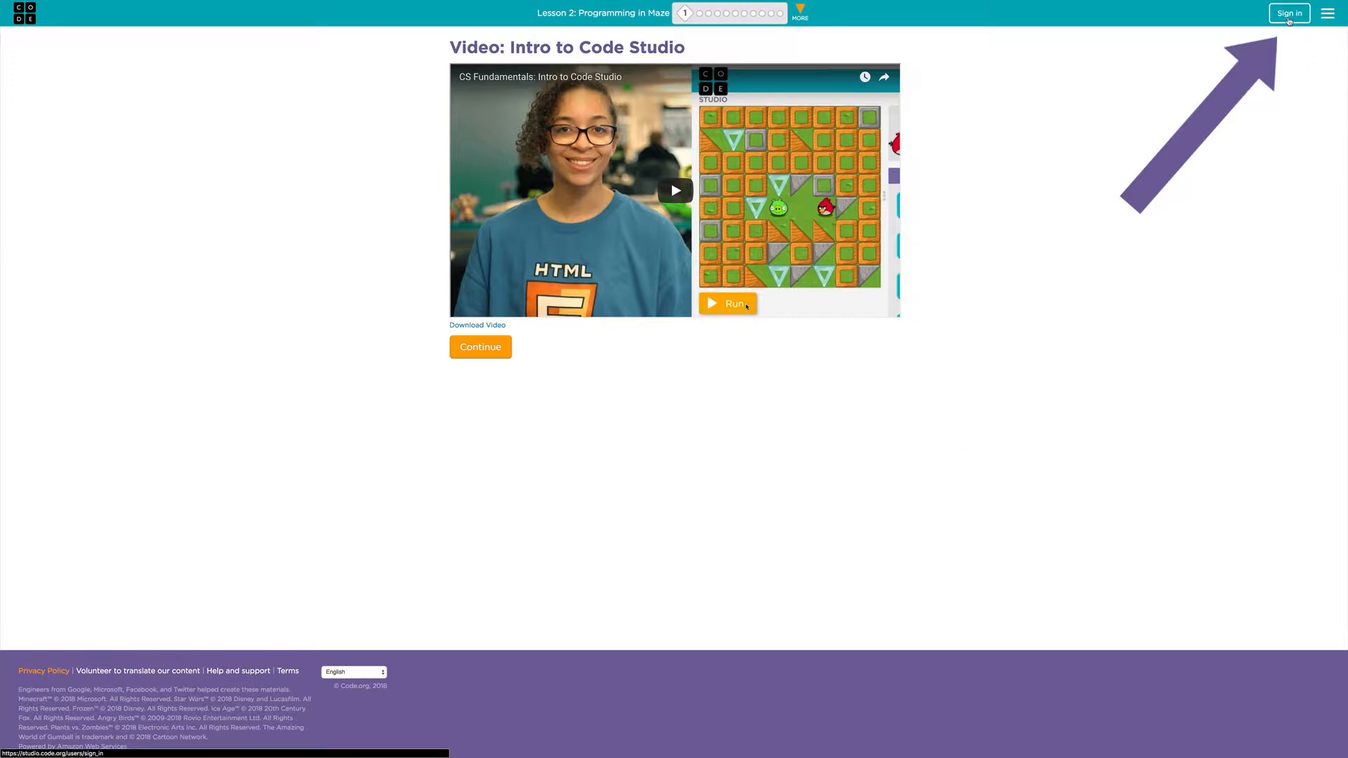
left_click(1289, 13)
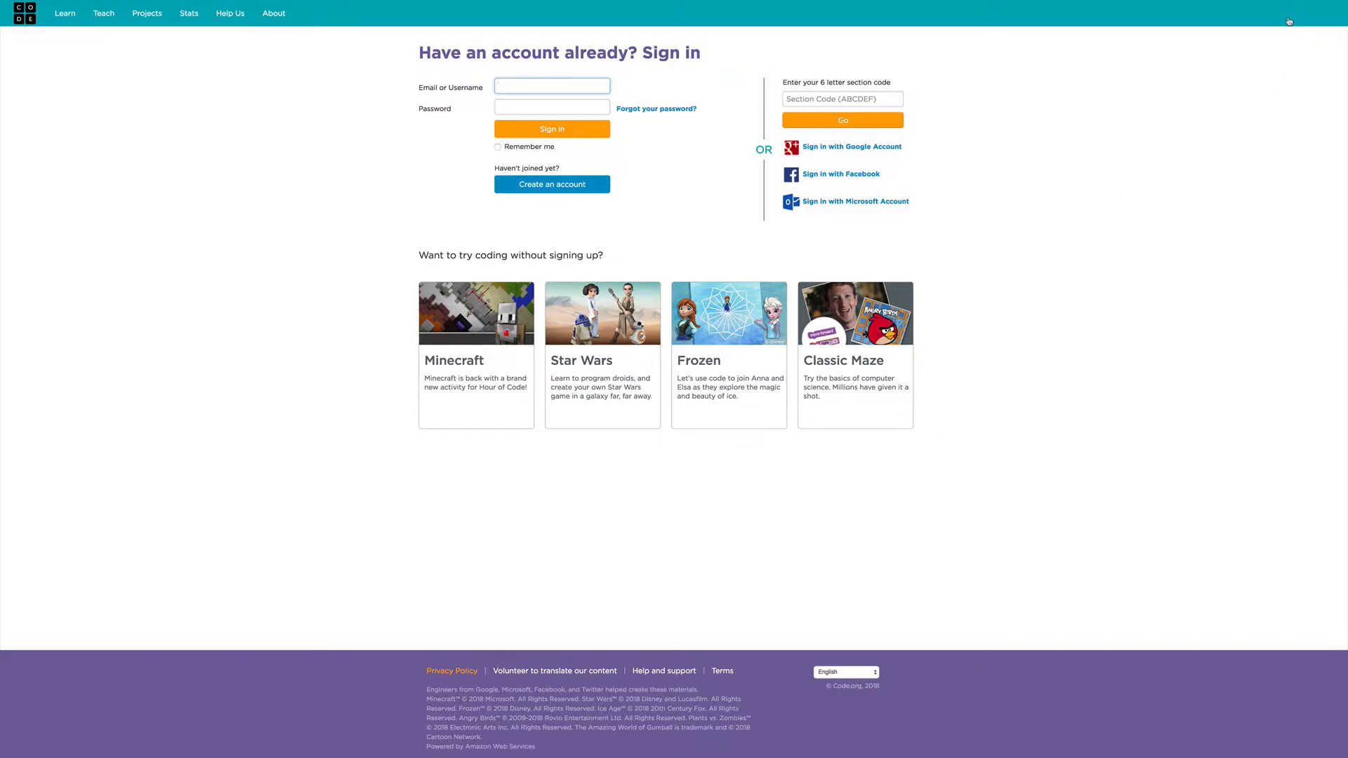
mouse_move(929, 143)
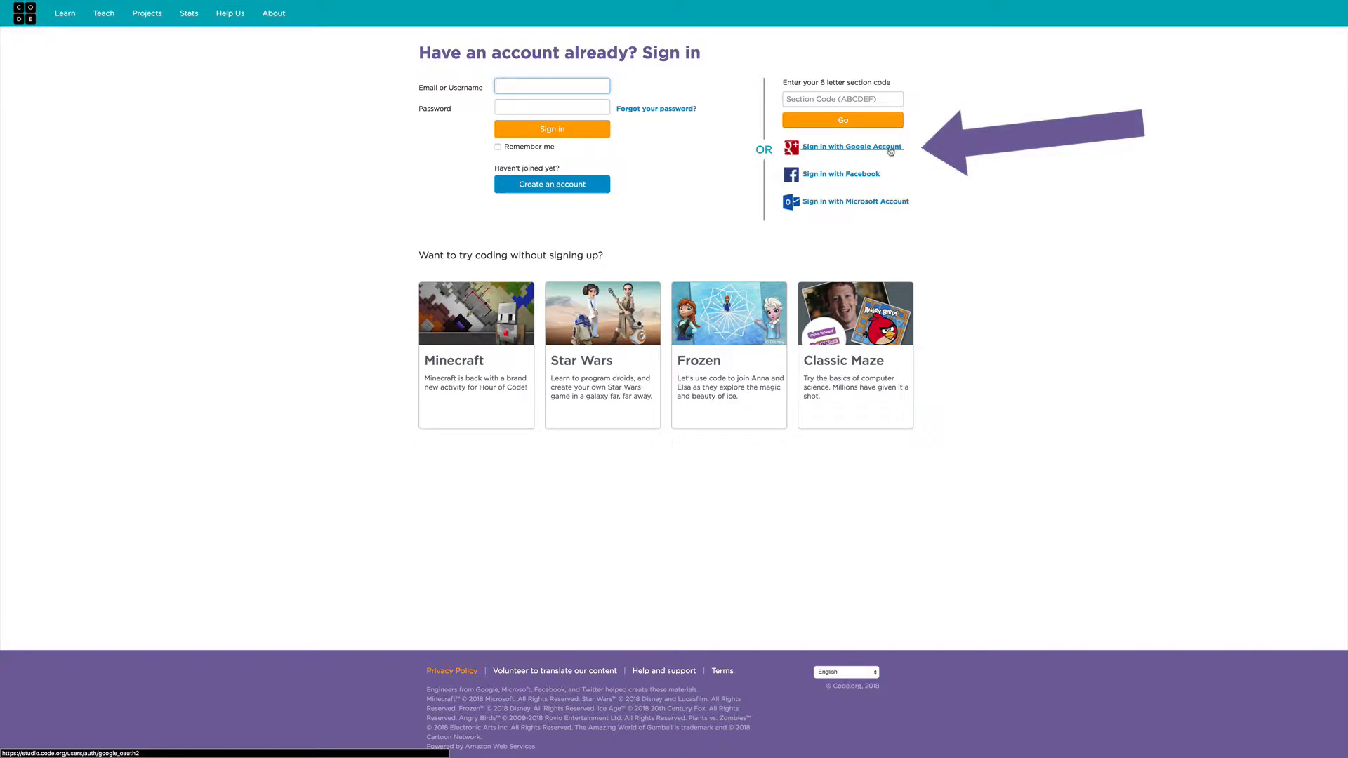
mouse_move(868, 151)
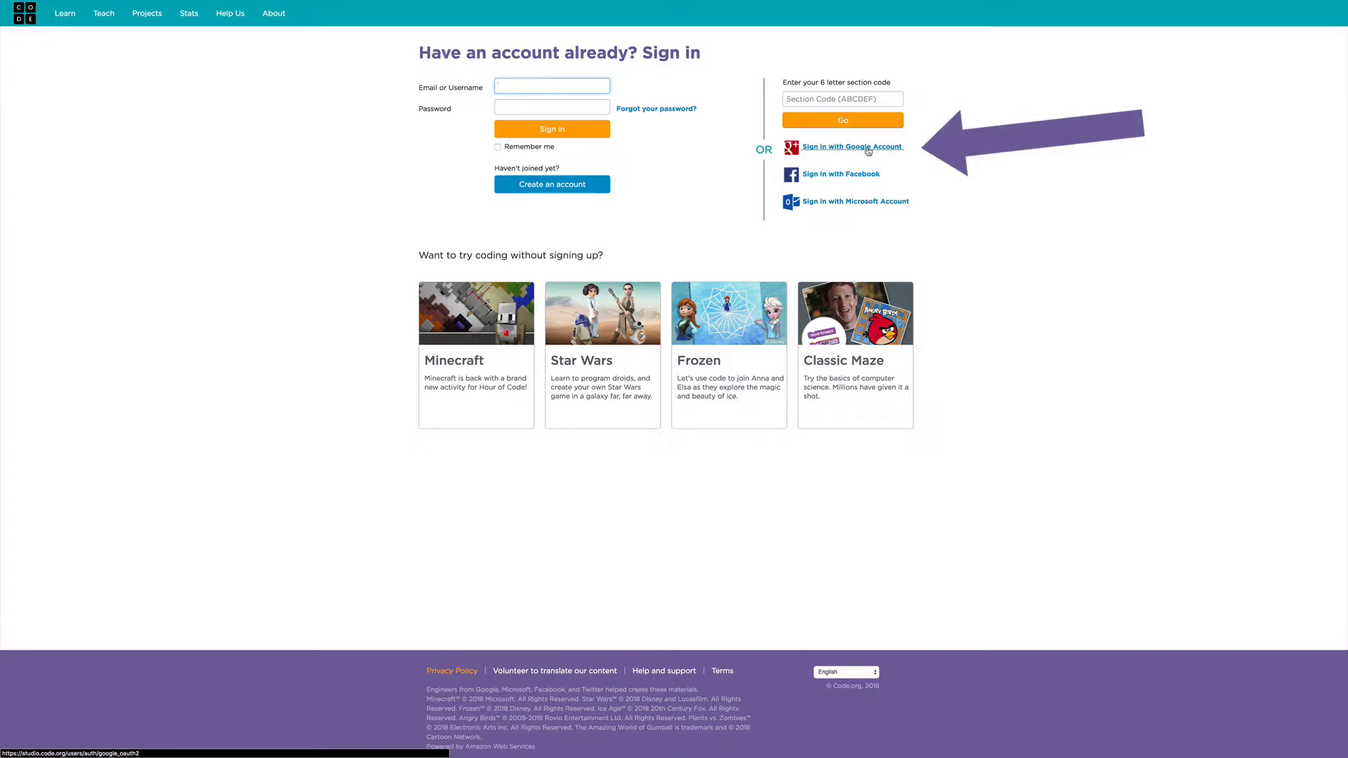
left_click(551, 86)
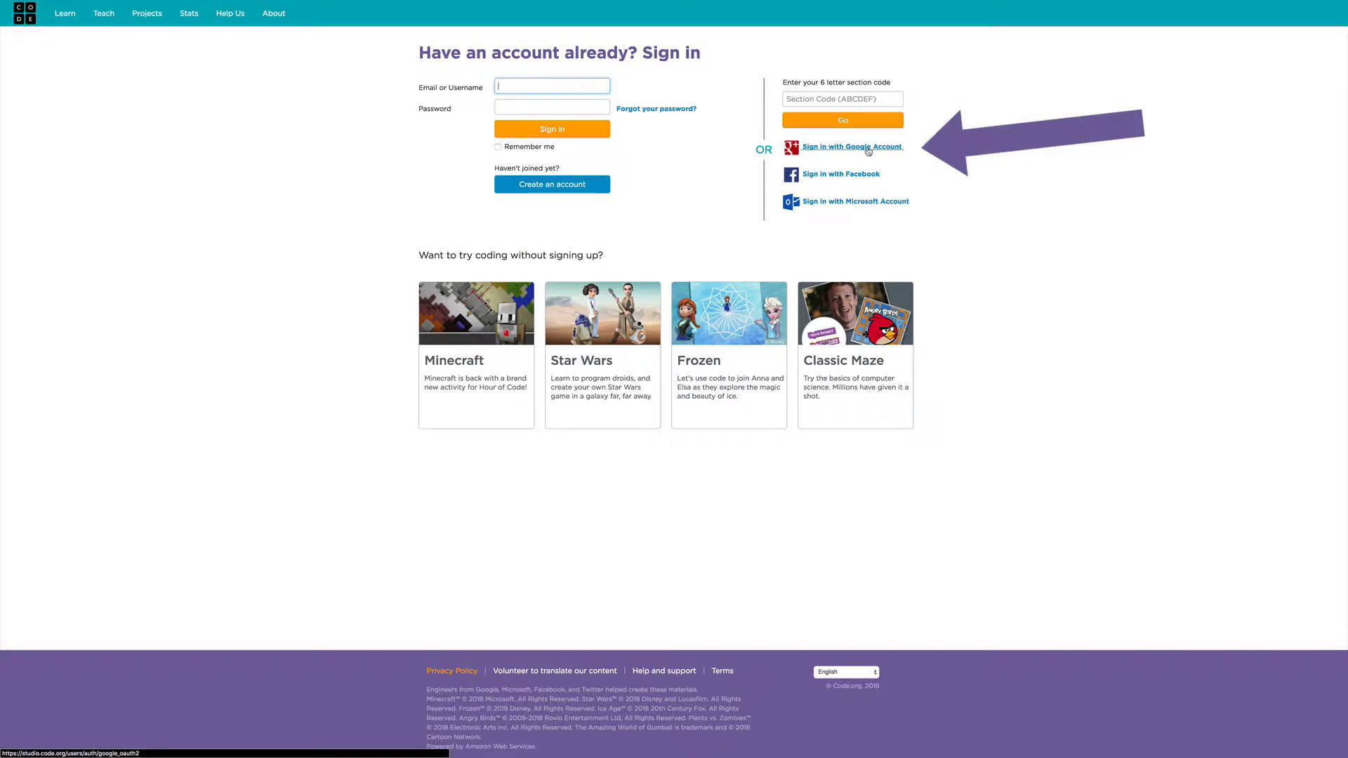
Sign in with Google, entering age 10 in the account update prompt.
left_click(852, 147)
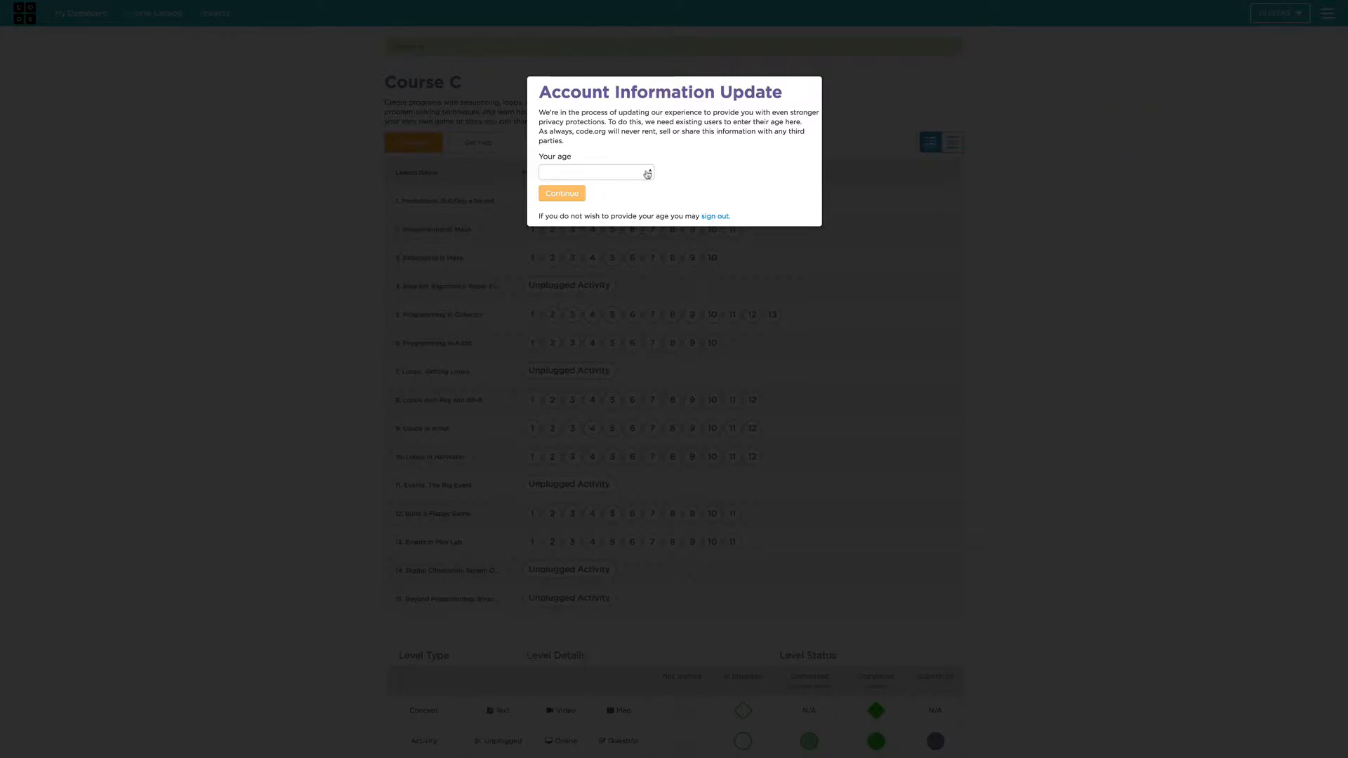
left_click(596, 172)
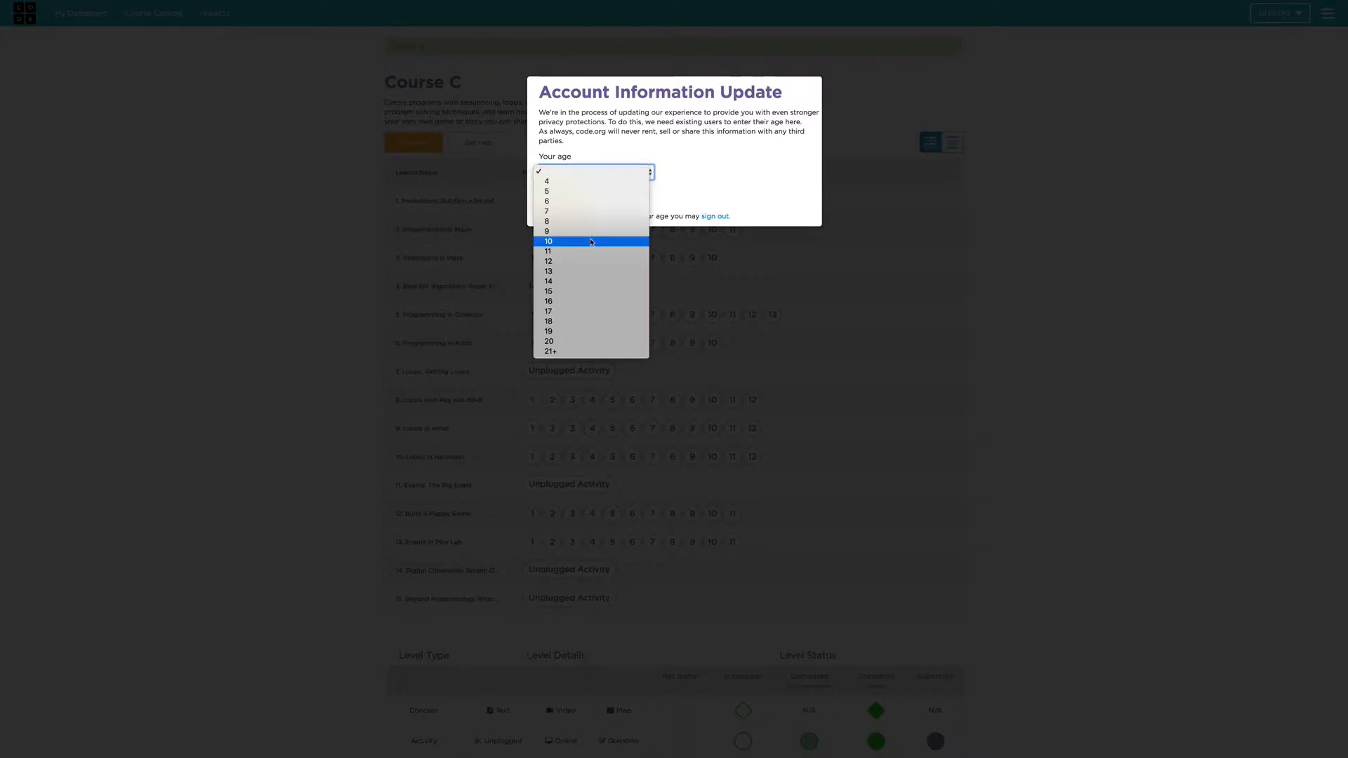
left_click(548, 241)
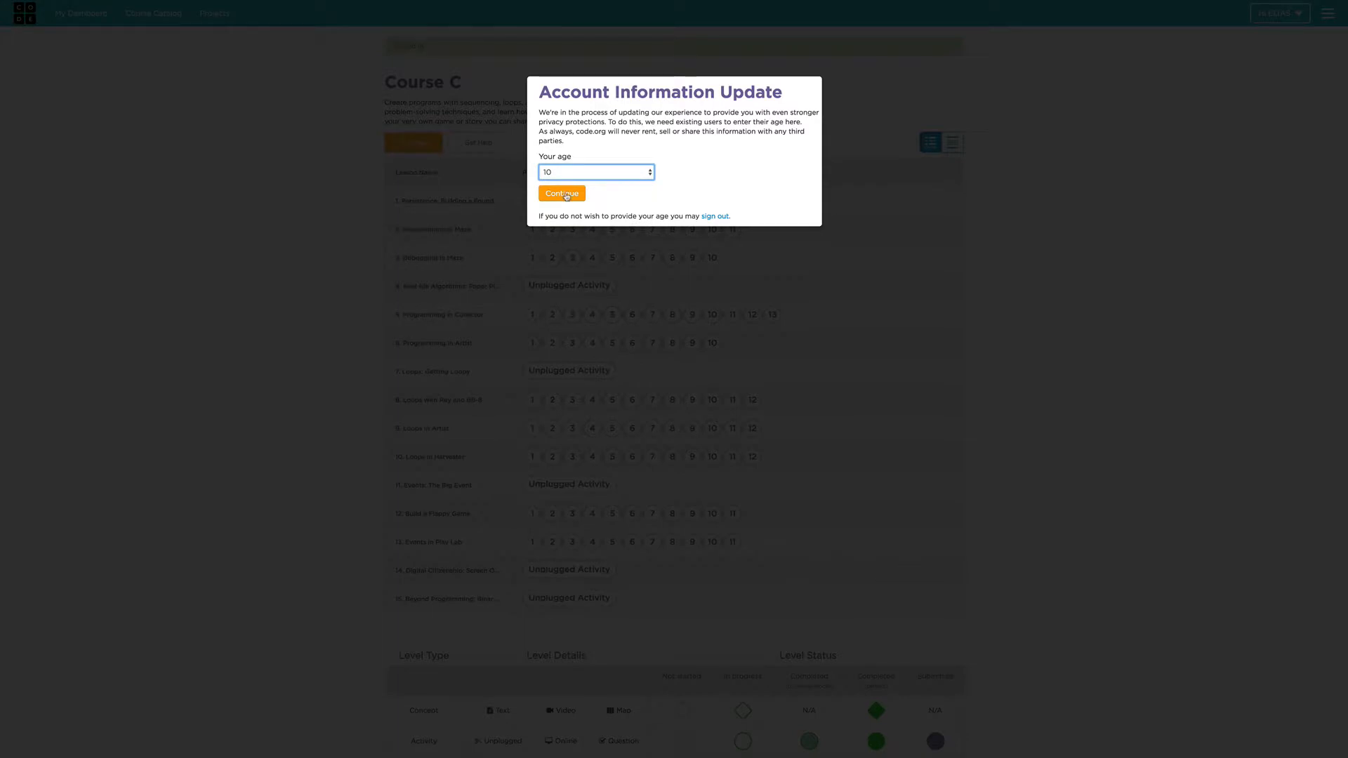
left_click(562, 193)
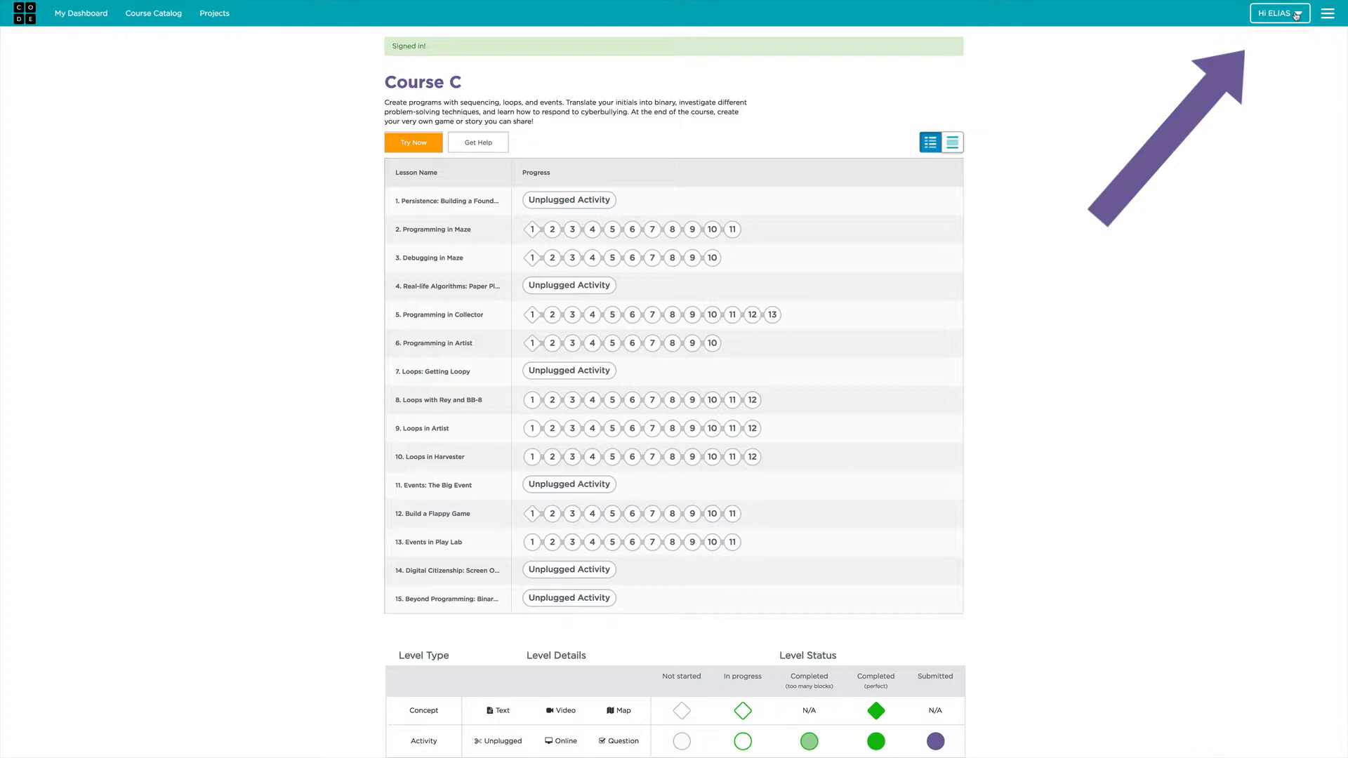
Choose a classmate in the pair programming partner dialog and add them.
left_click(1279, 13)
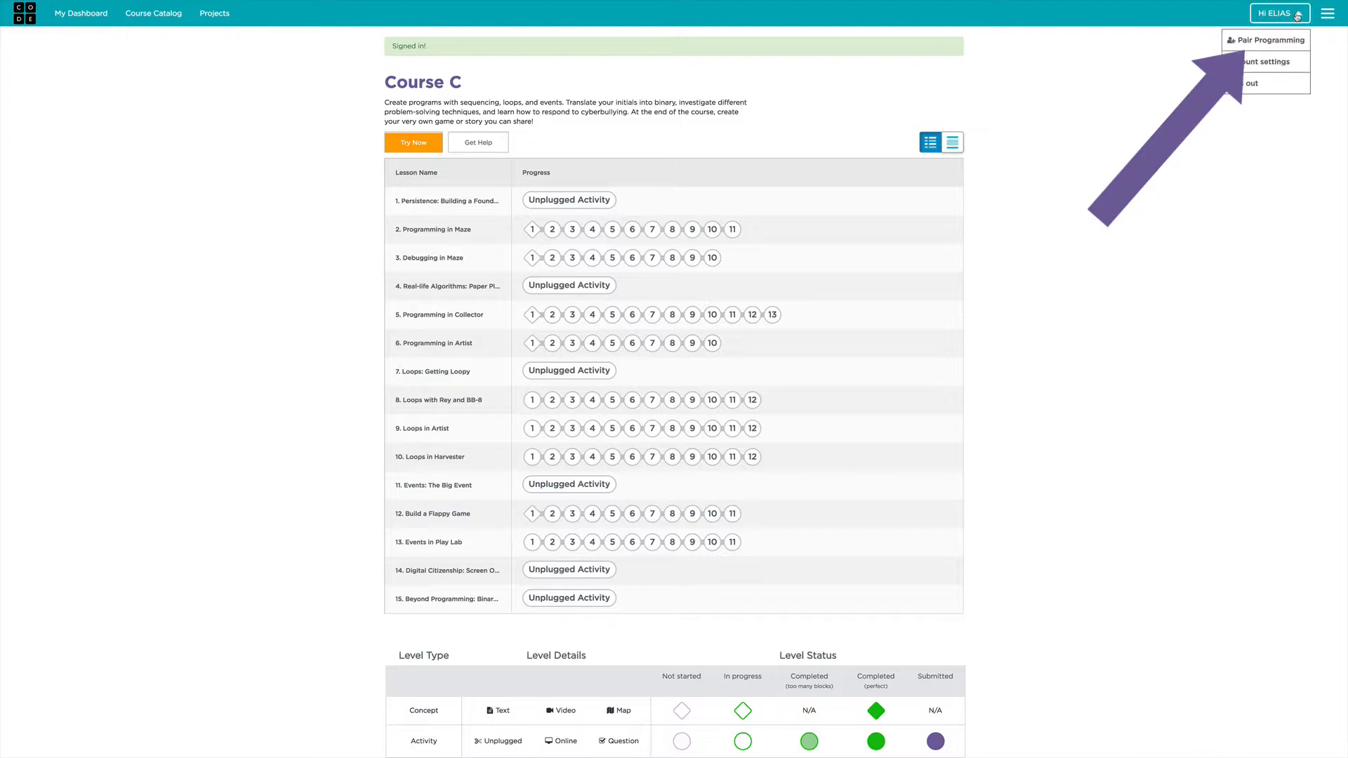
mouse_move(1268, 44)
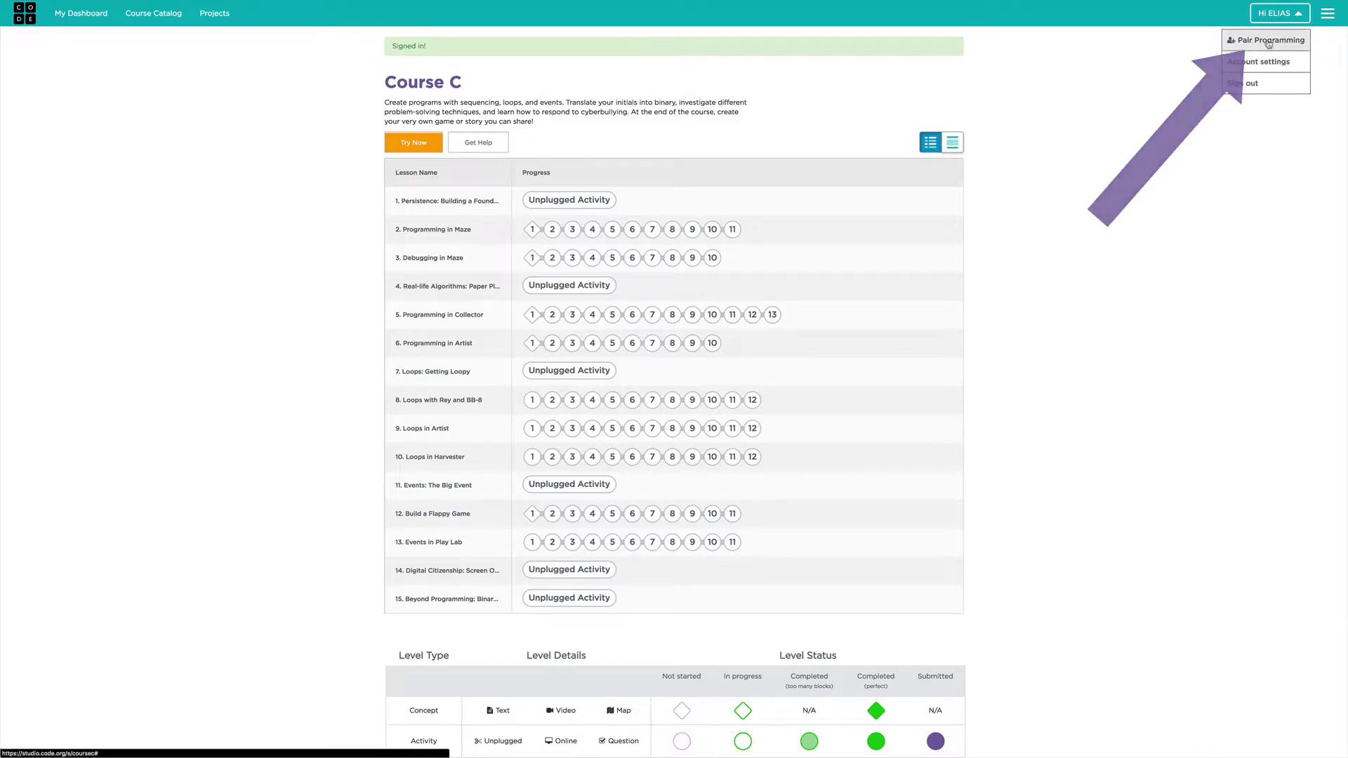
left_click(1270, 40)
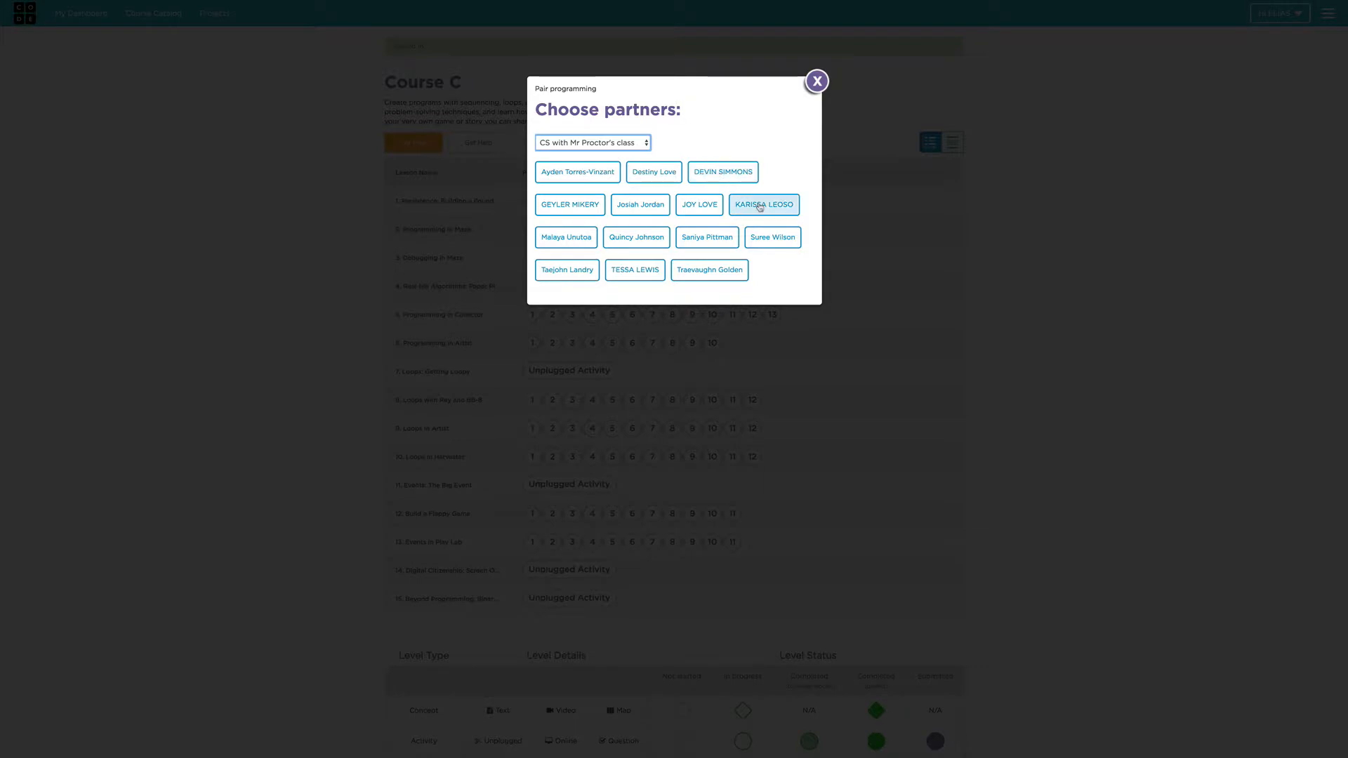
left_click(699, 205)
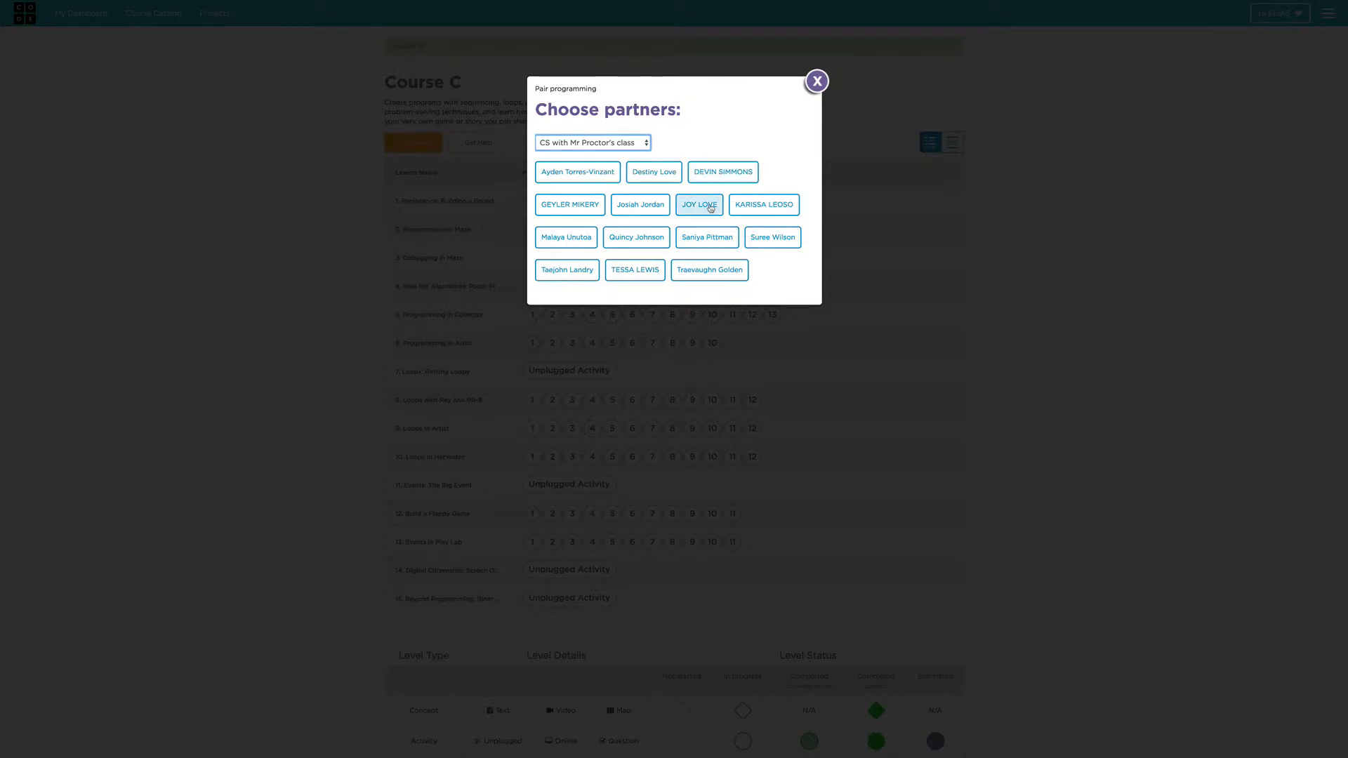
mouse_move(701, 206)
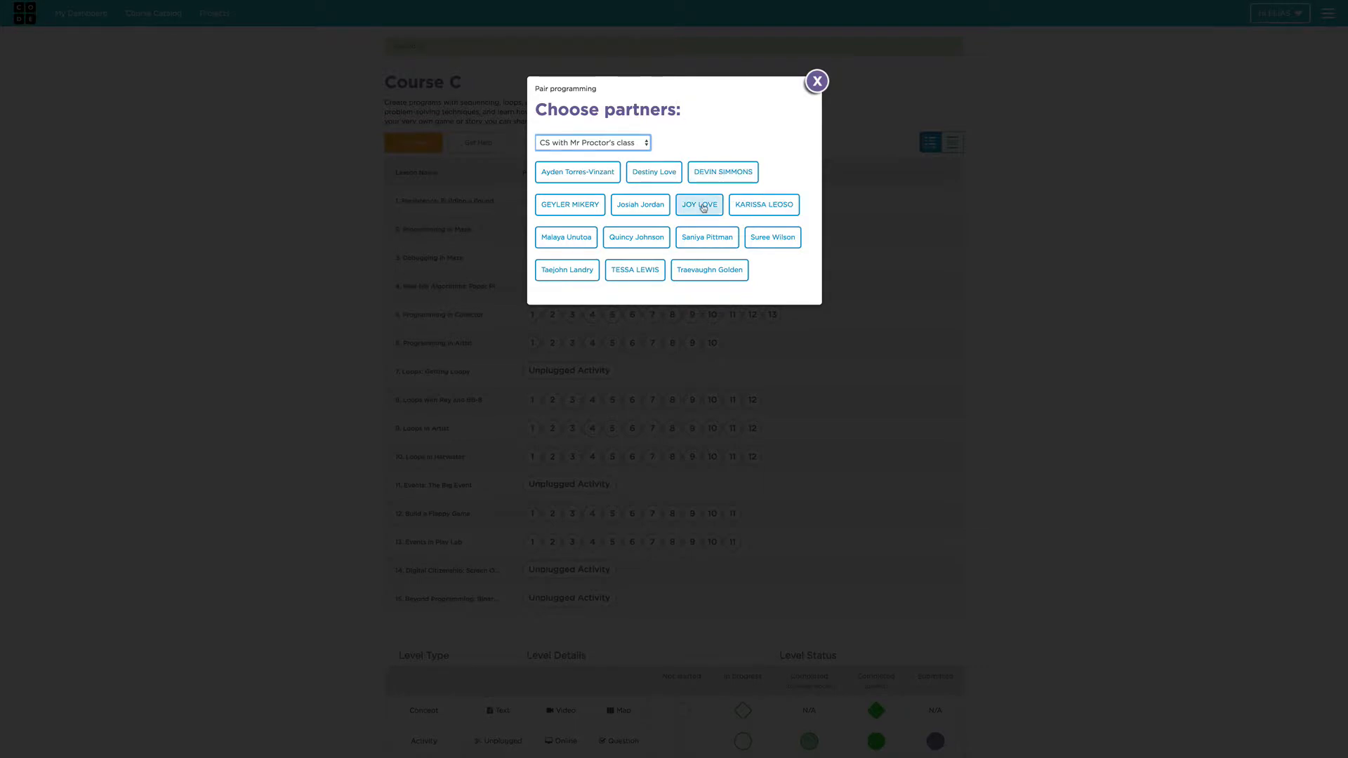
left_click(699, 205)
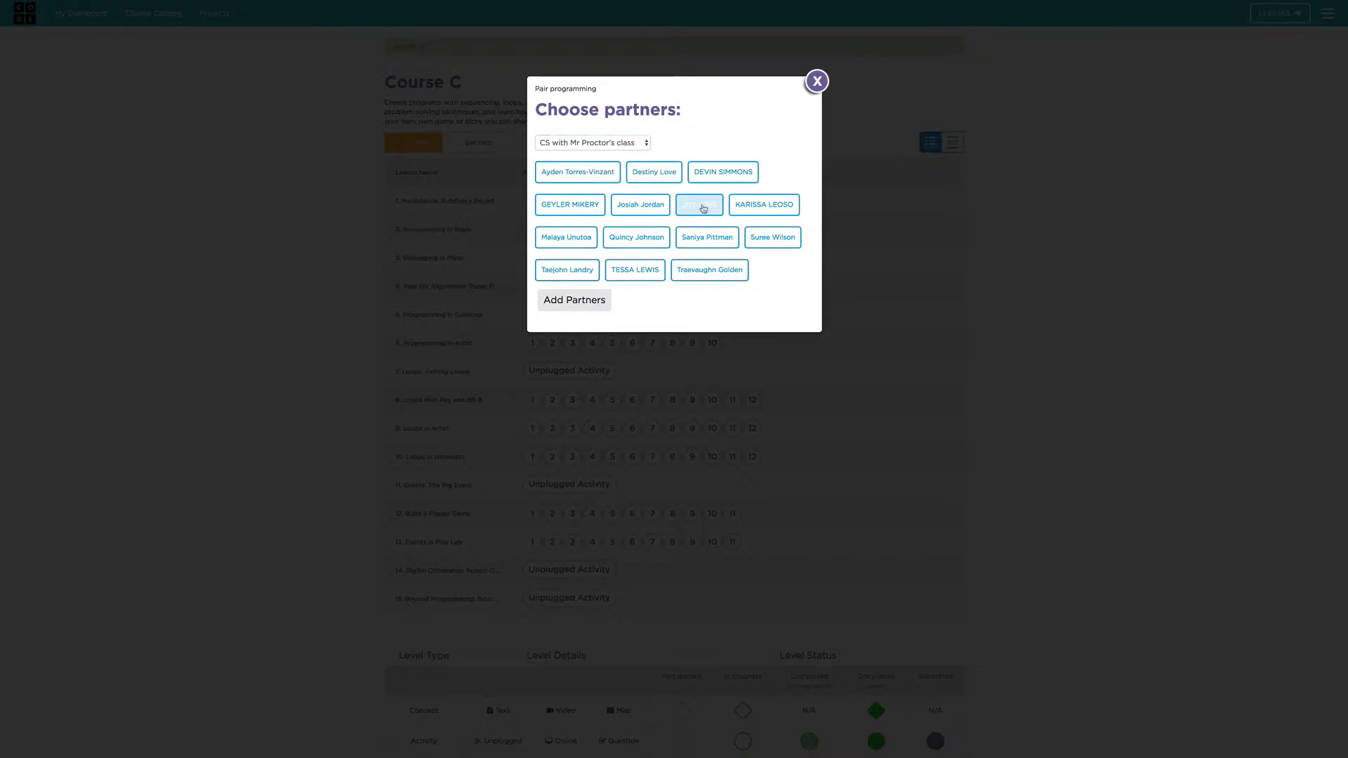
left_click(700, 205)
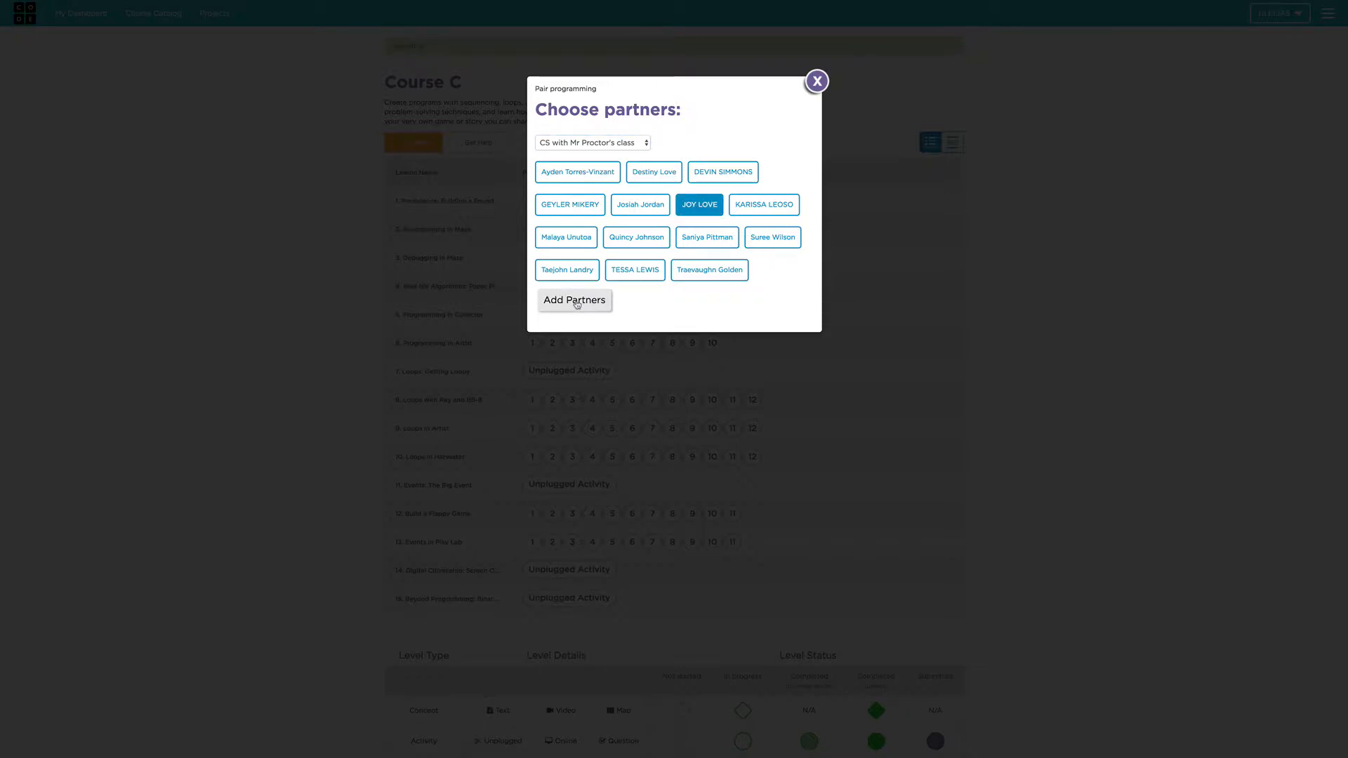
left_click(817, 80)
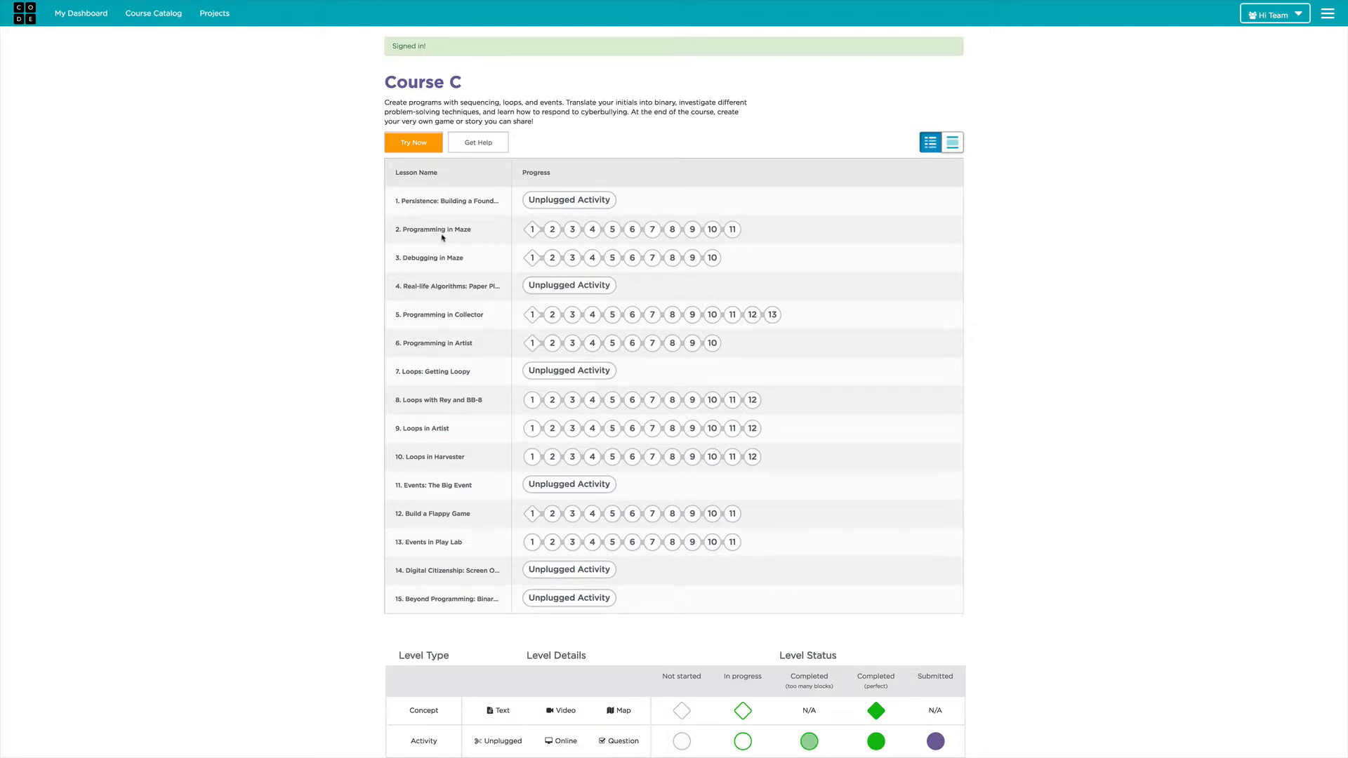
mouse_move(532, 230)
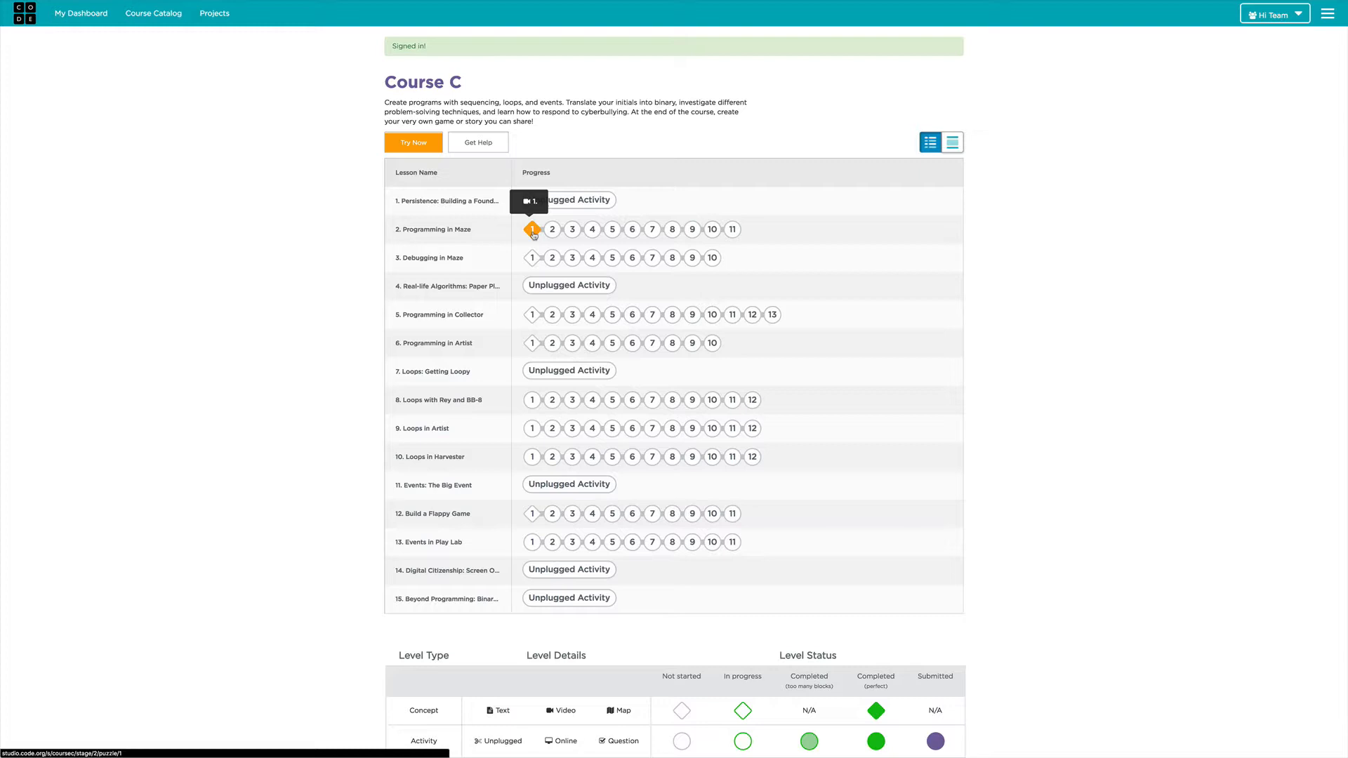
mouse_move(533, 234)
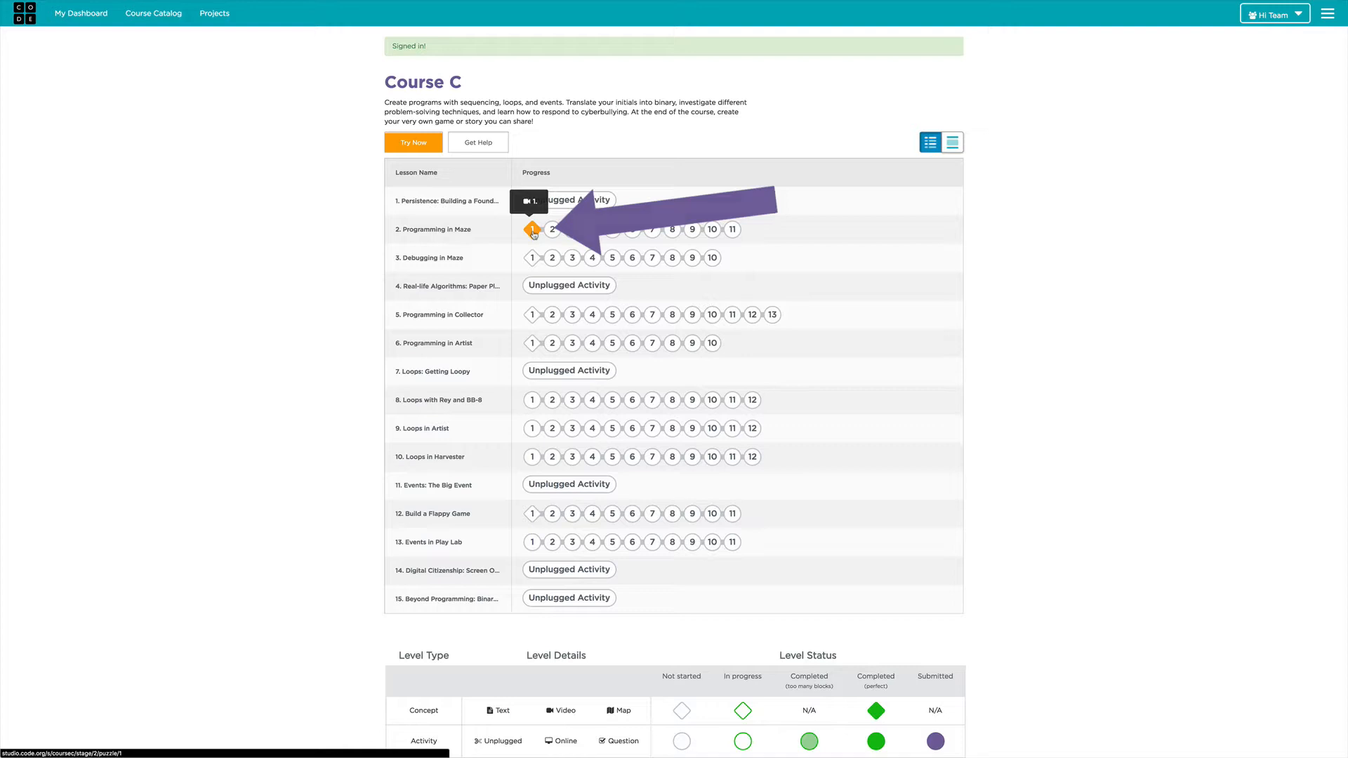
Start Programming in Maze level 1 and continue past the intro video to Puzzle 2.
left_click(531, 229)
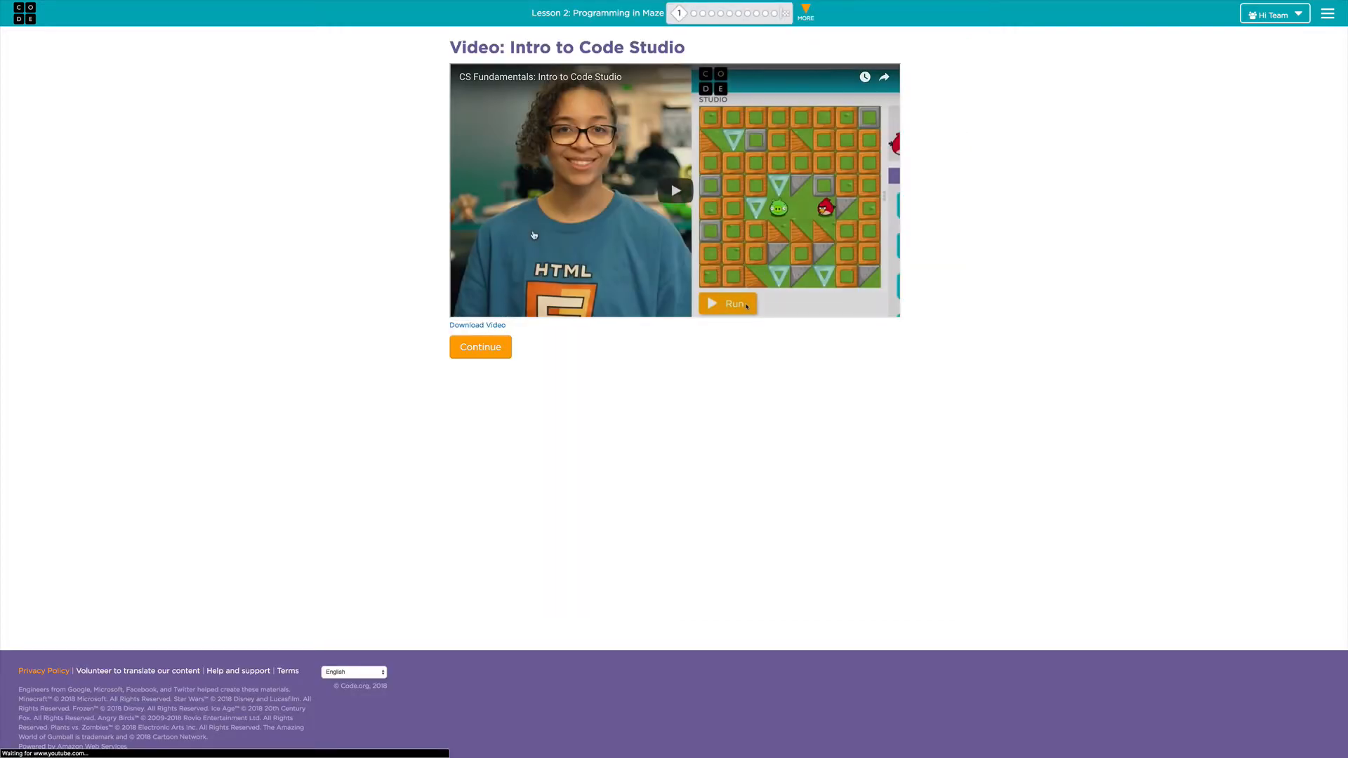
left_click(675, 190)
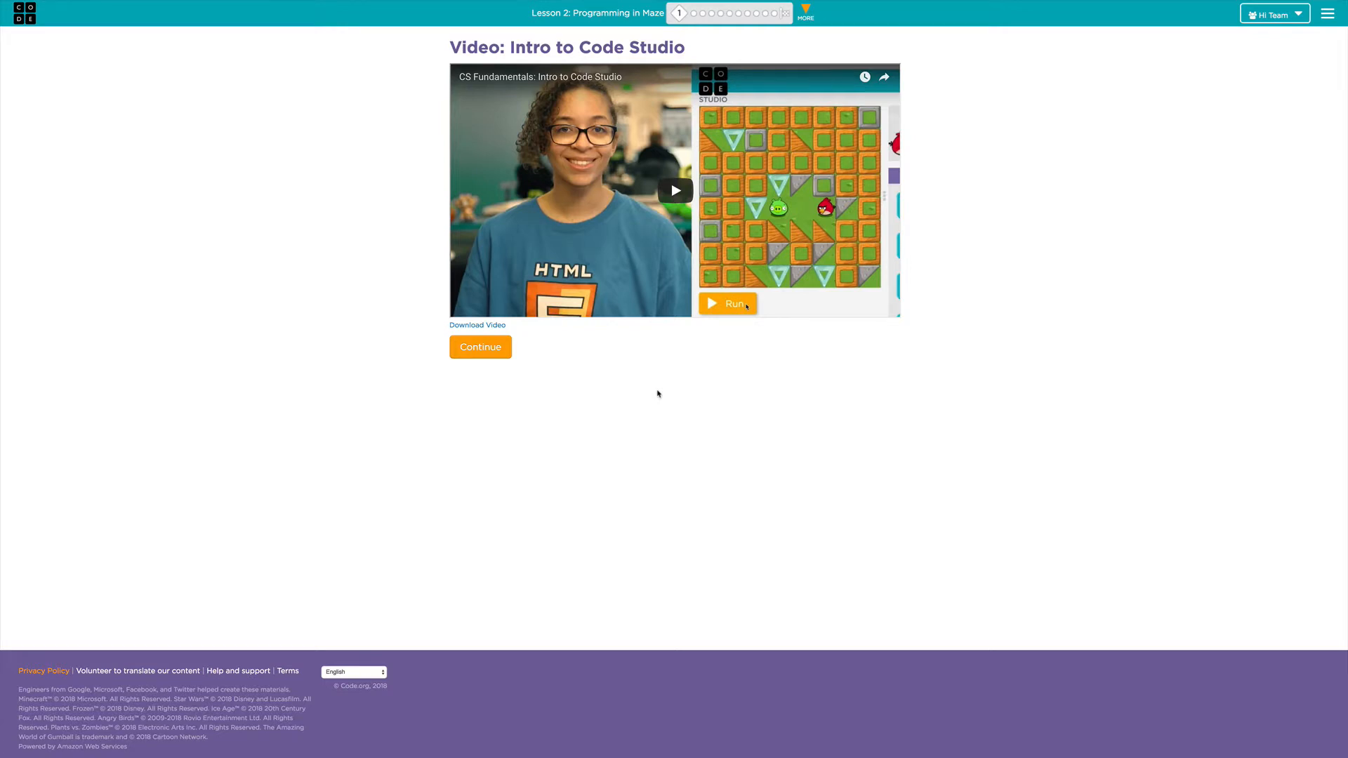
mouse_move(621, 373)
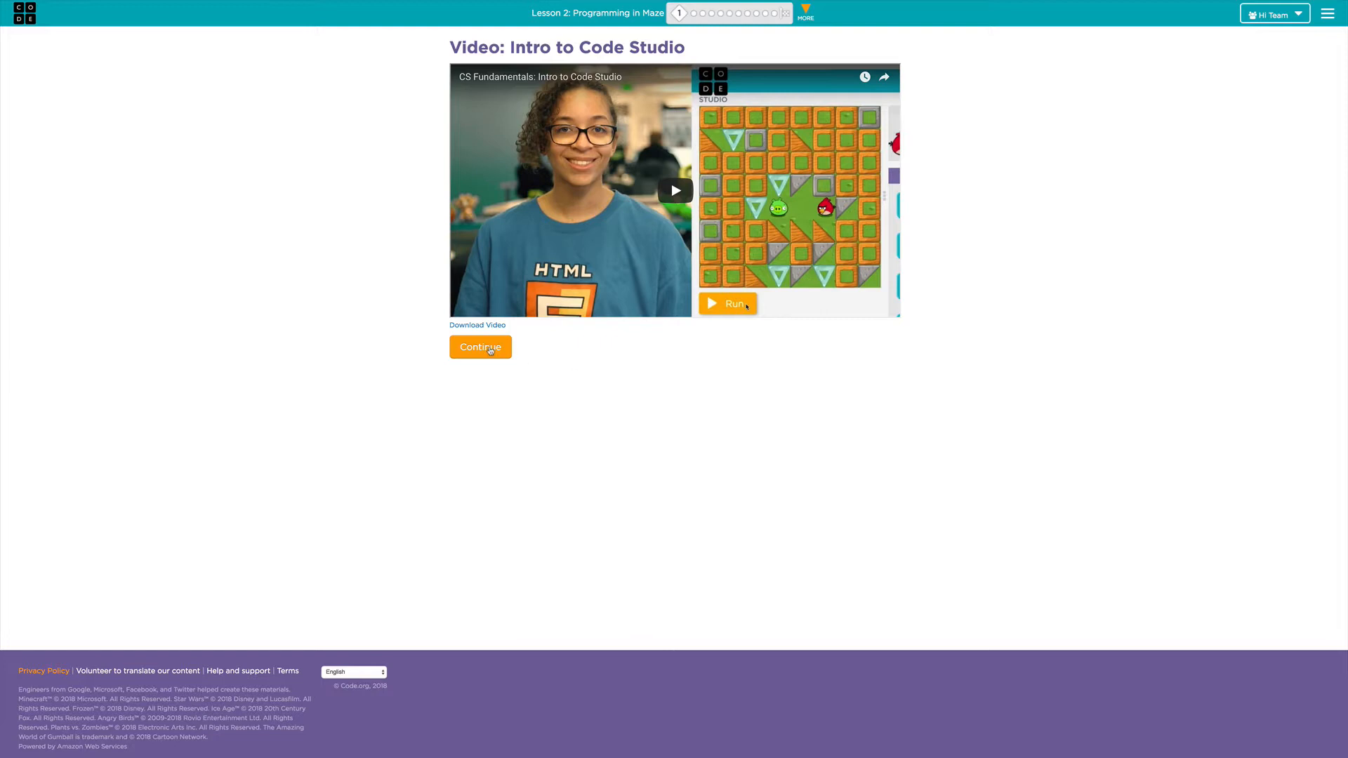
left_click(481, 347)
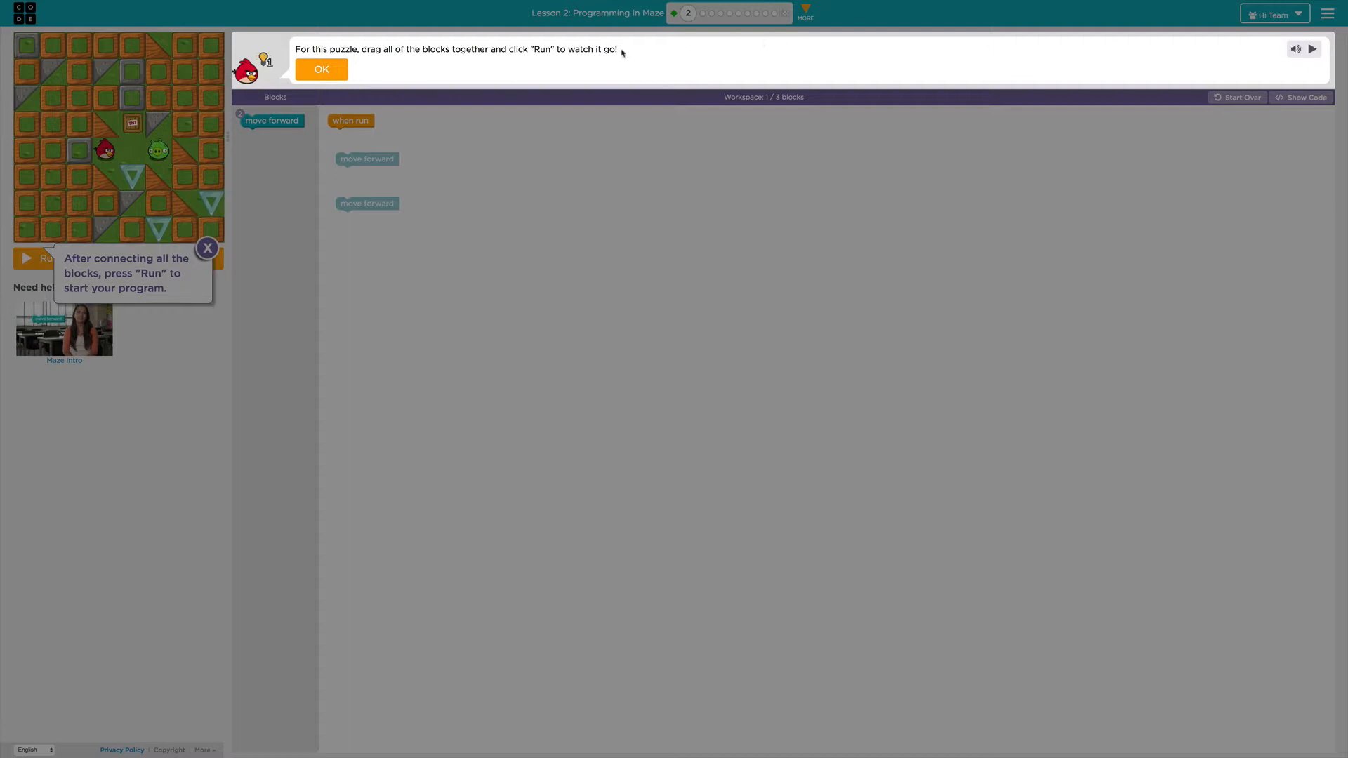
mouse_move(344, 73)
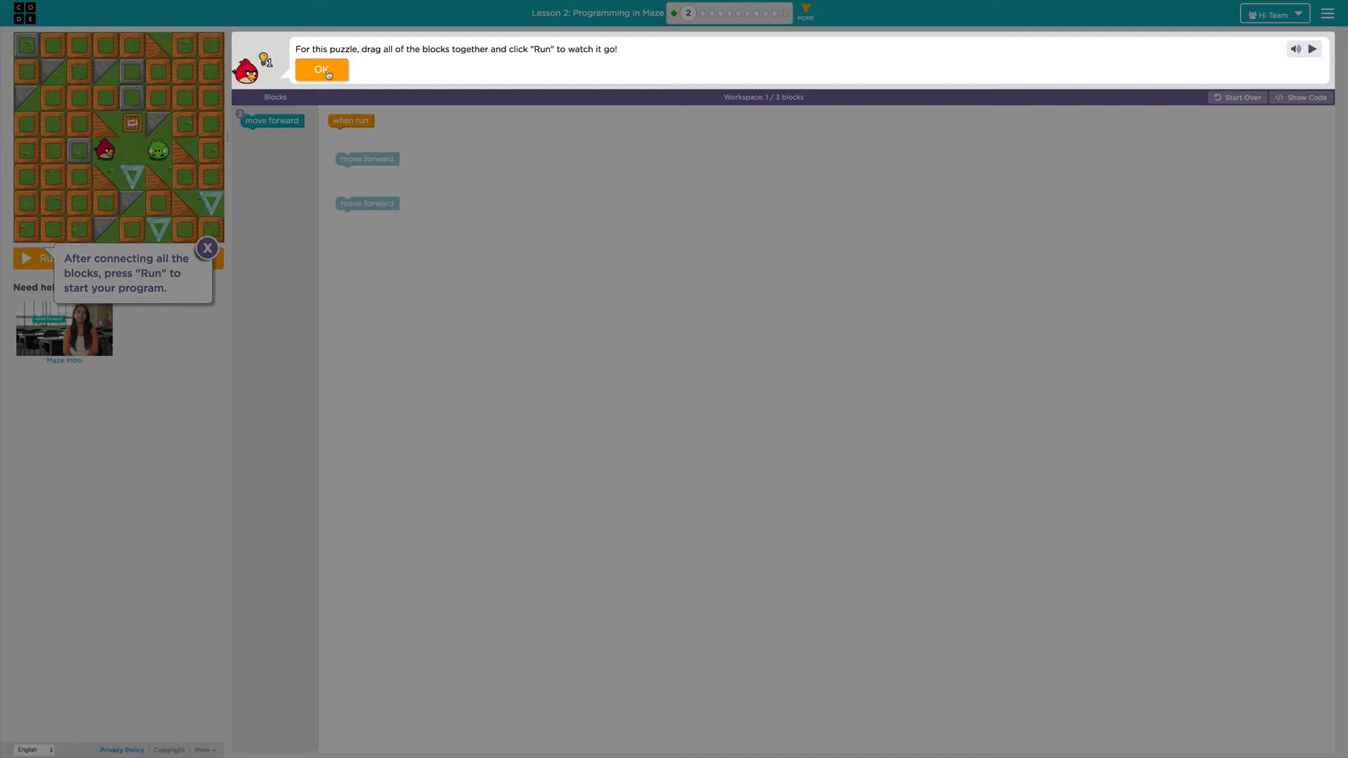
Dismiss the instructions and connecting-blocks tip, then run the unconnected program.
left_click(321, 70)
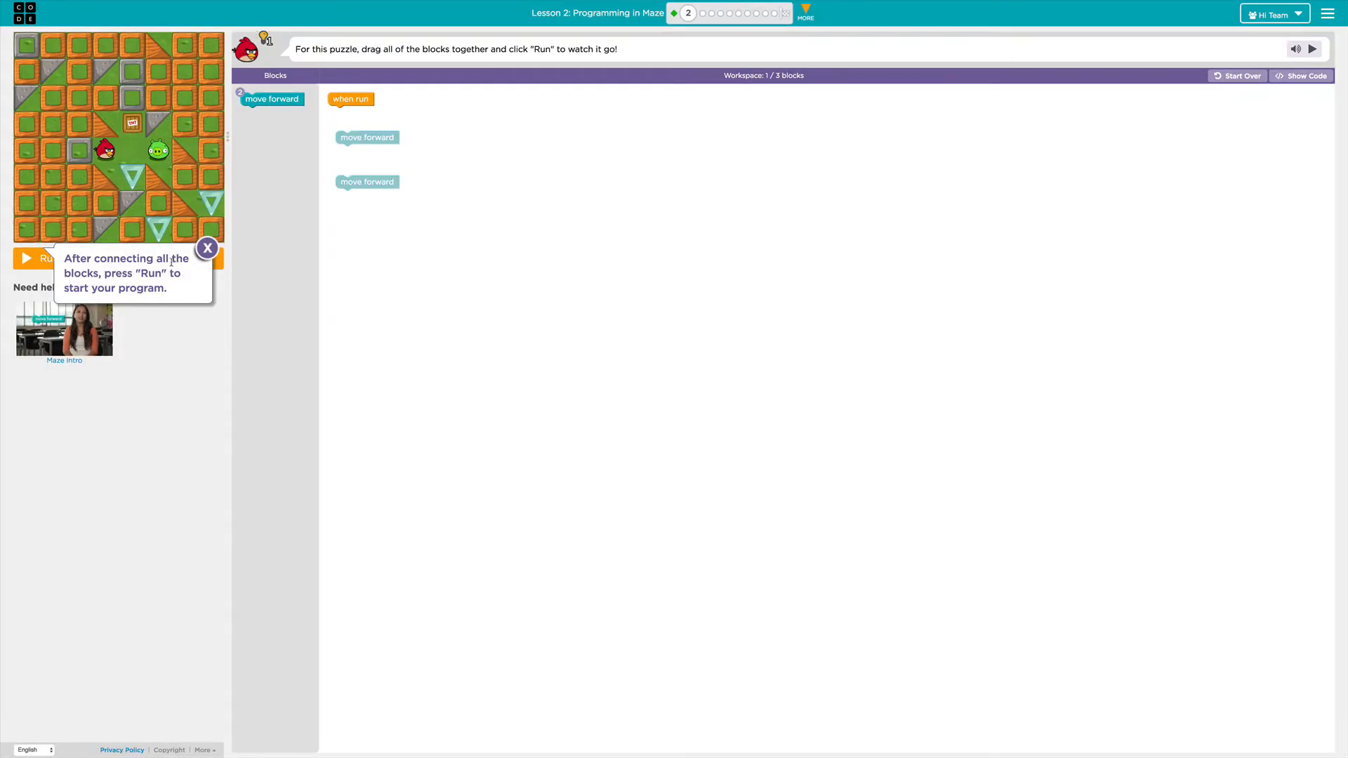
mouse_move(144, 284)
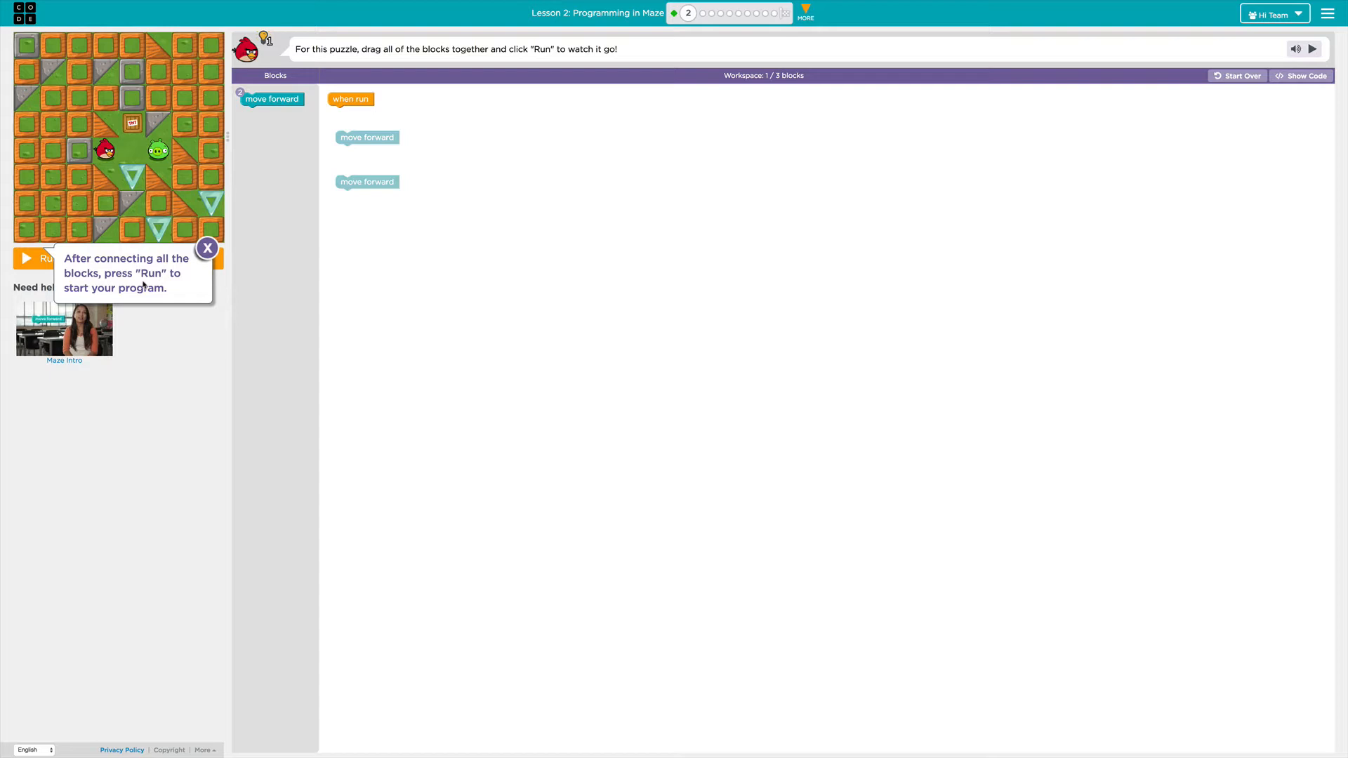
mouse_move(139, 284)
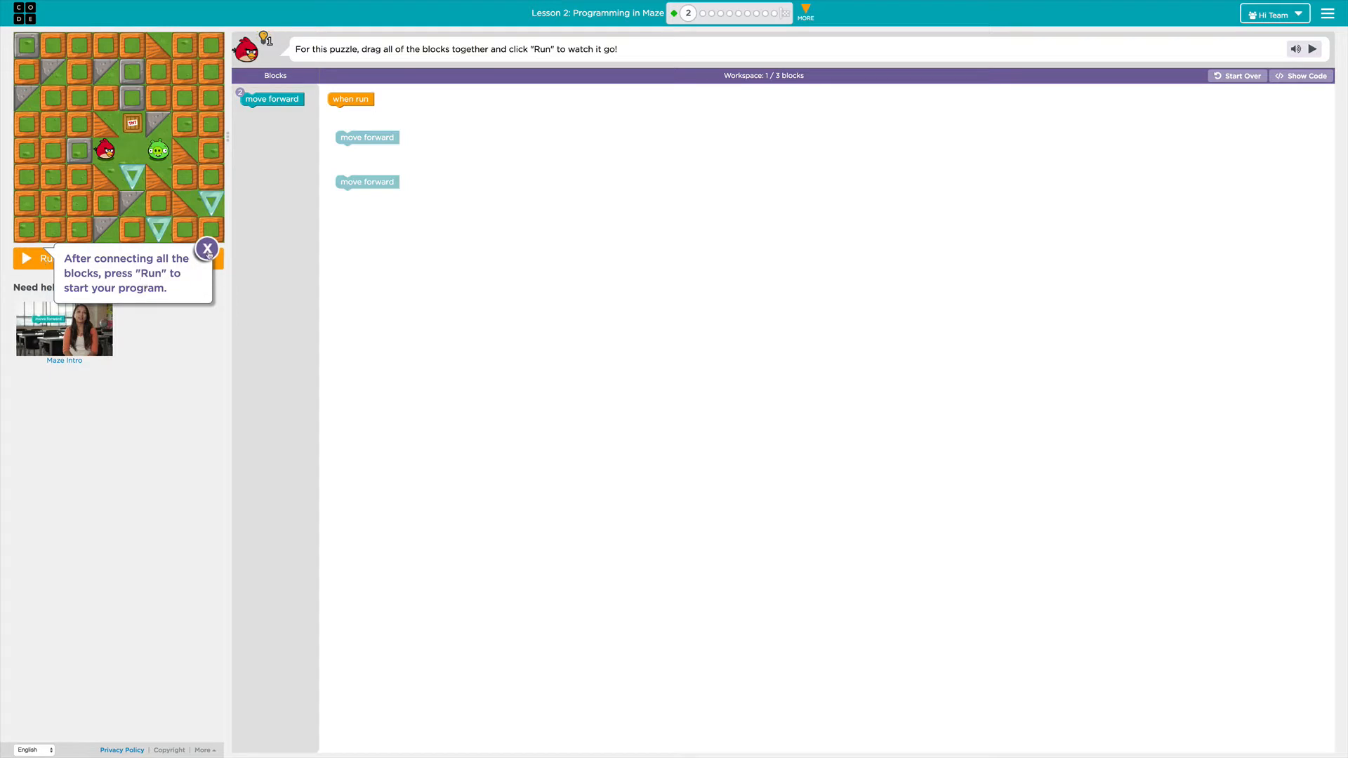
left_click(206, 249)
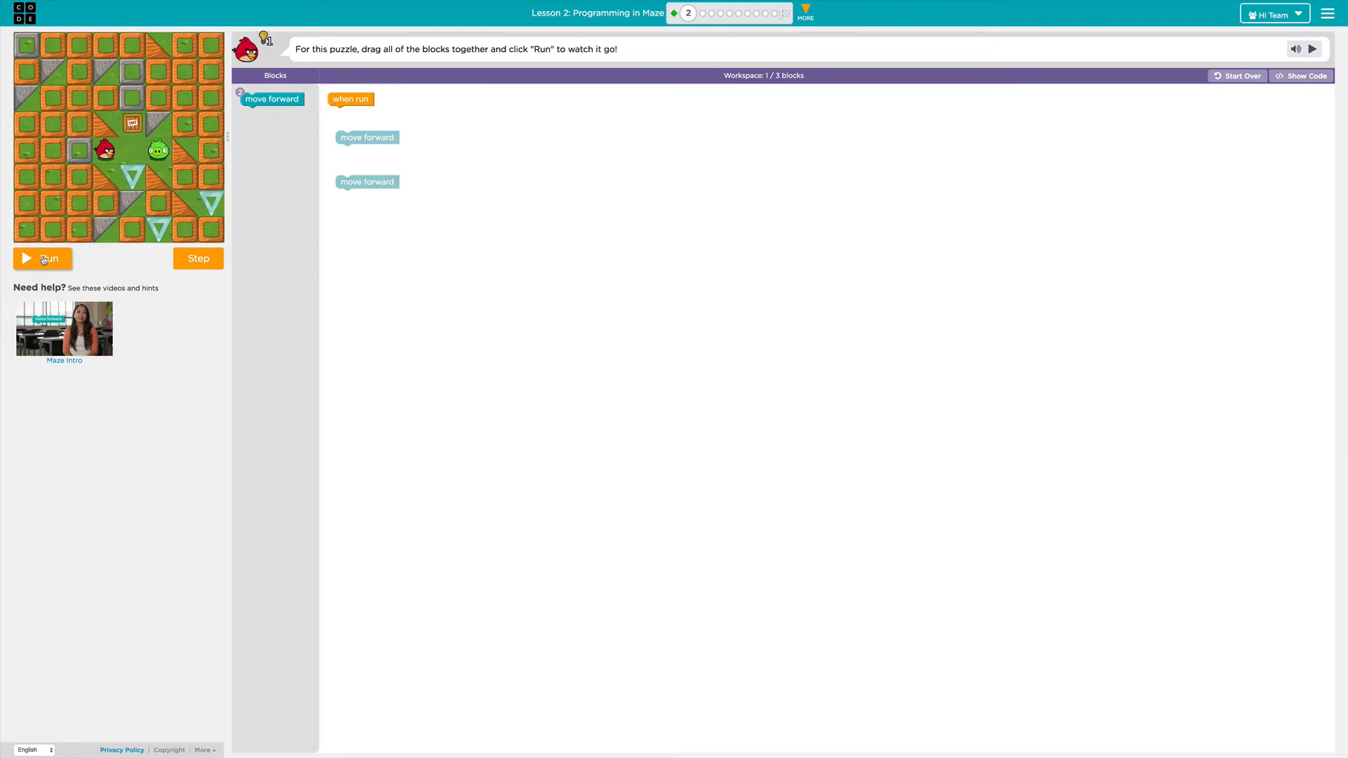
left_click(42, 259)
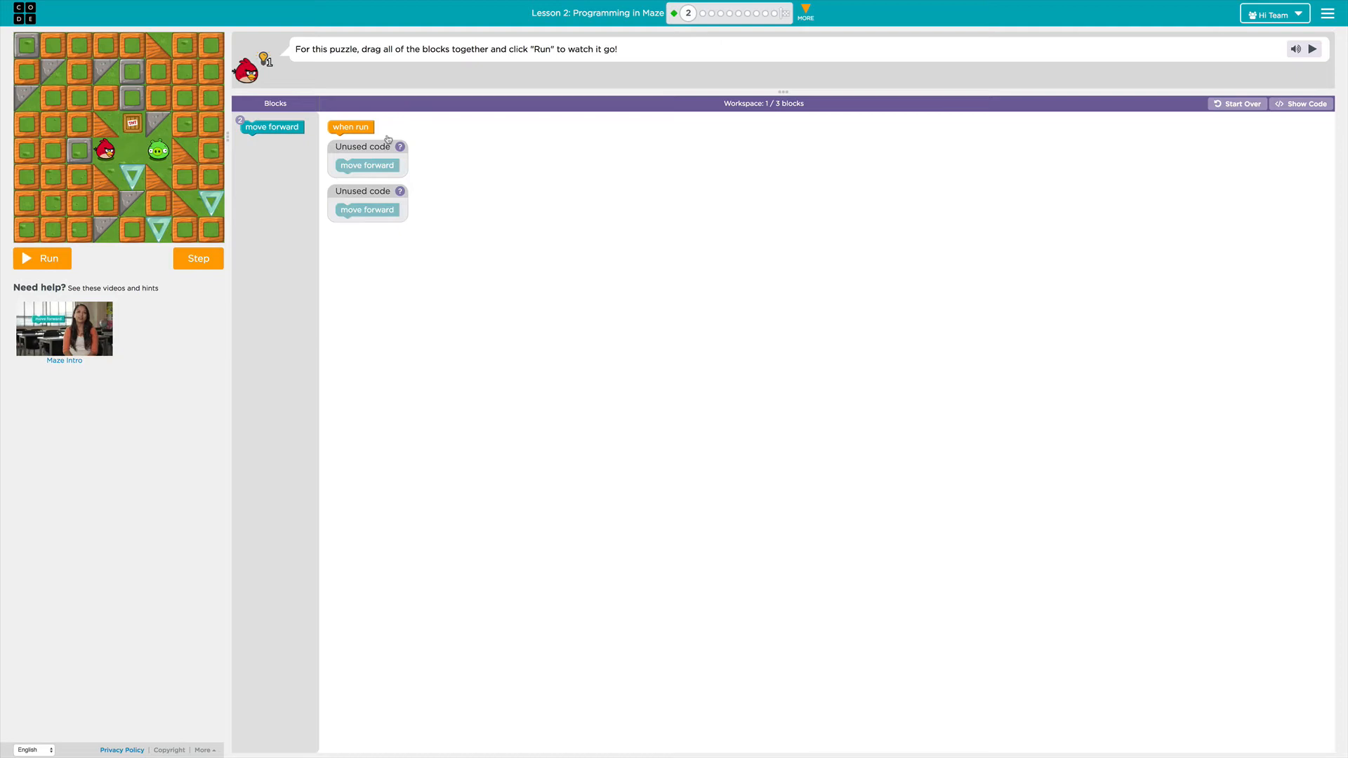
mouse_move(368, 165)
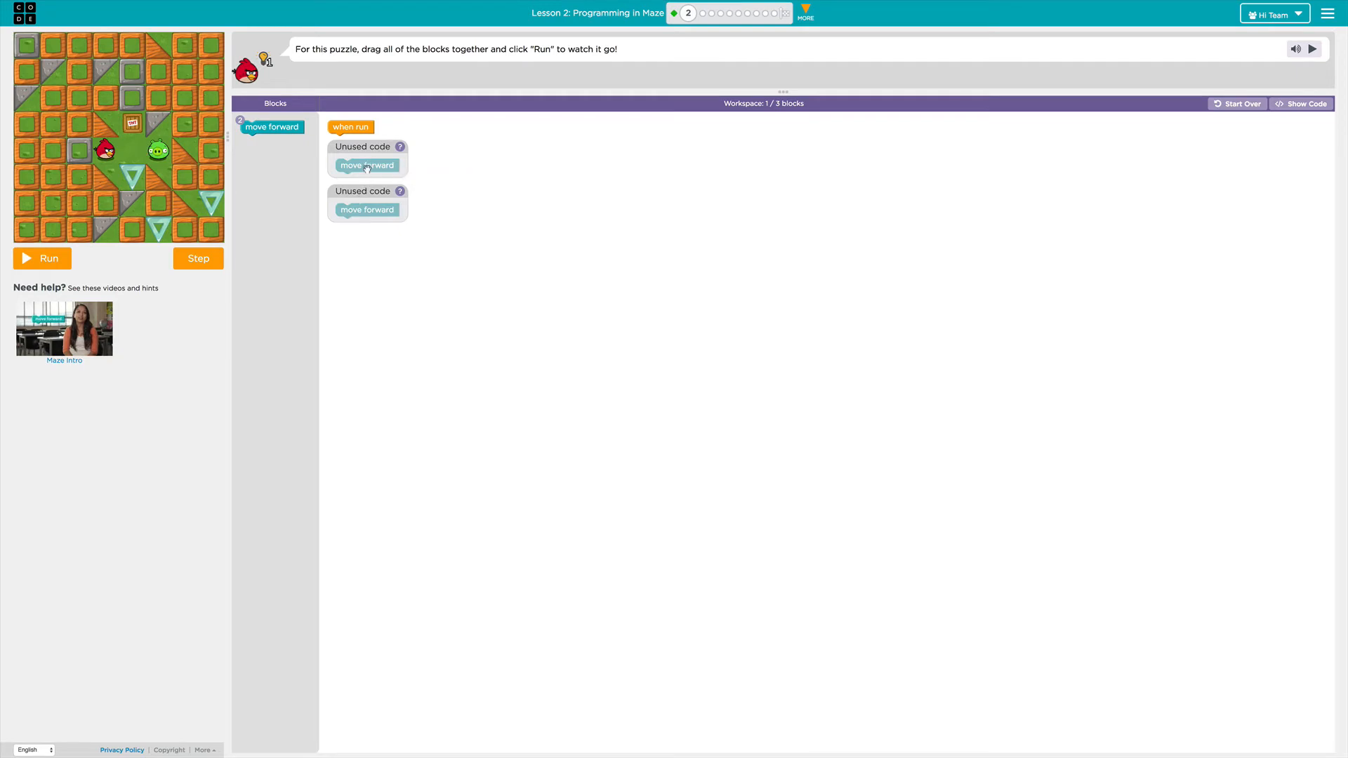
Attach two move forward blocks under when run and run the program.
left_click_drag(366, 165, 359, 141)
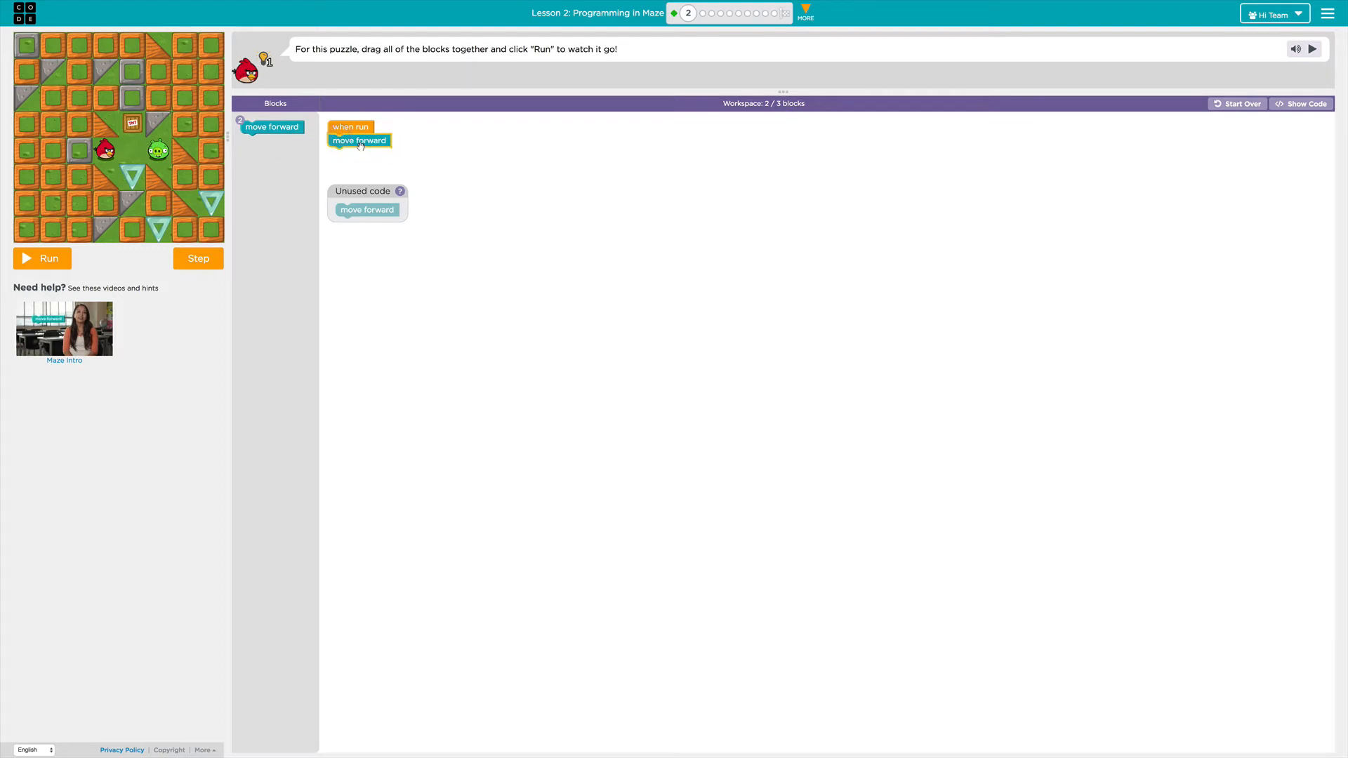
left_click_drag(368, 210, 360, 157)
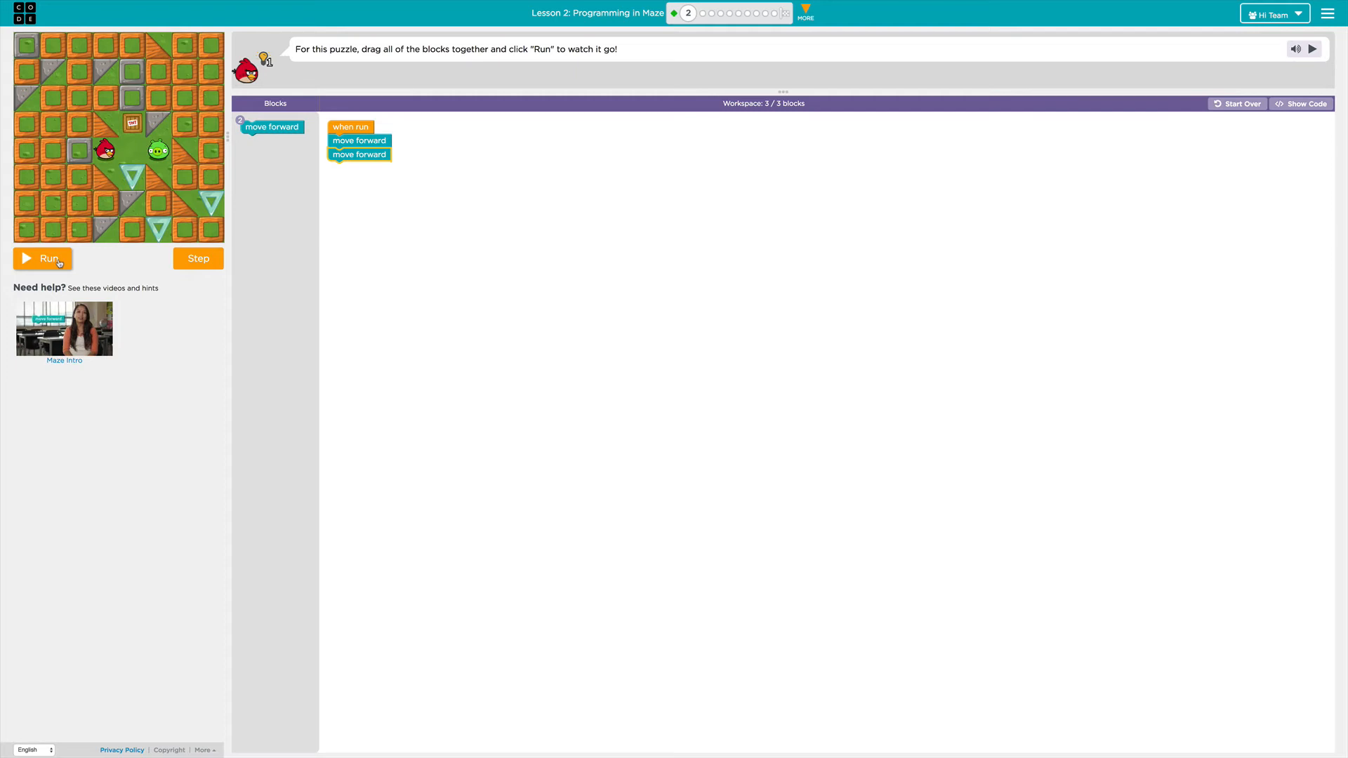
left_click(42, 258)
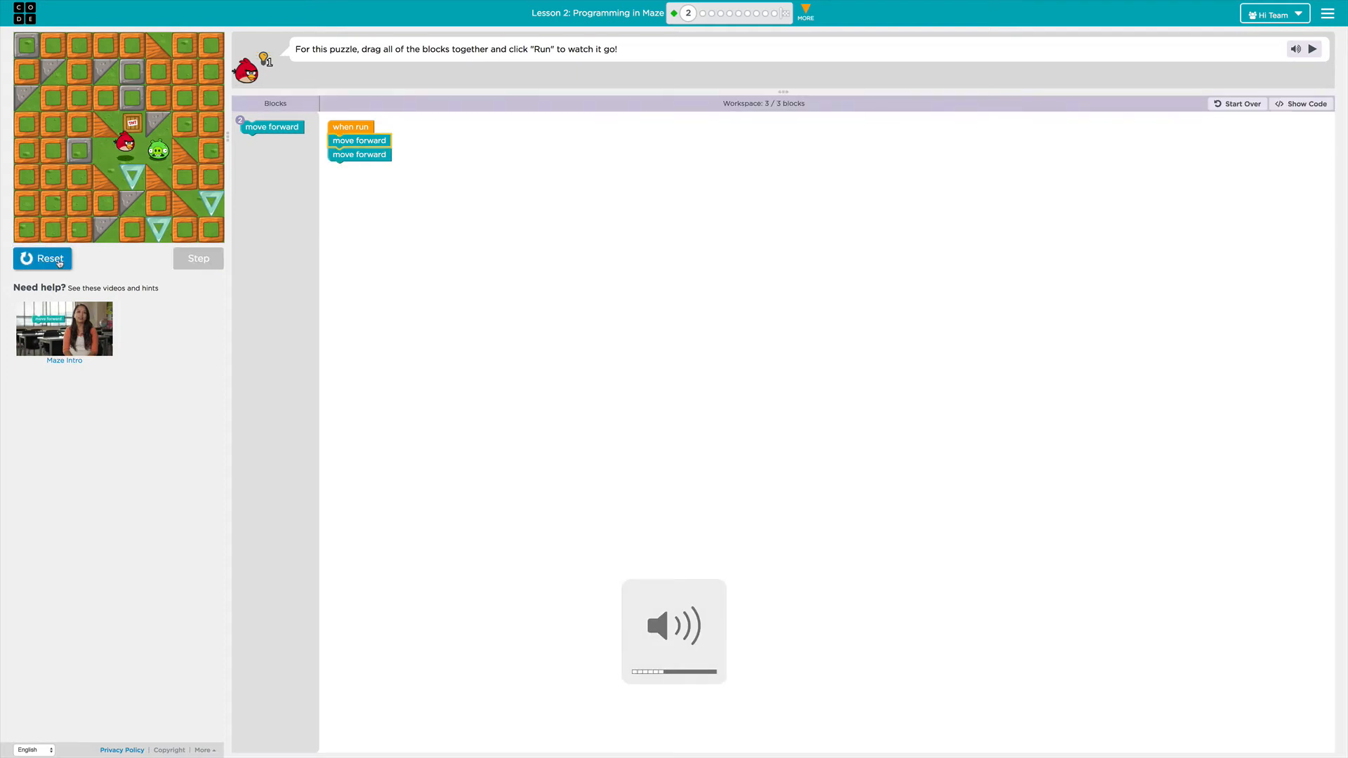
left_click(1314, 49)
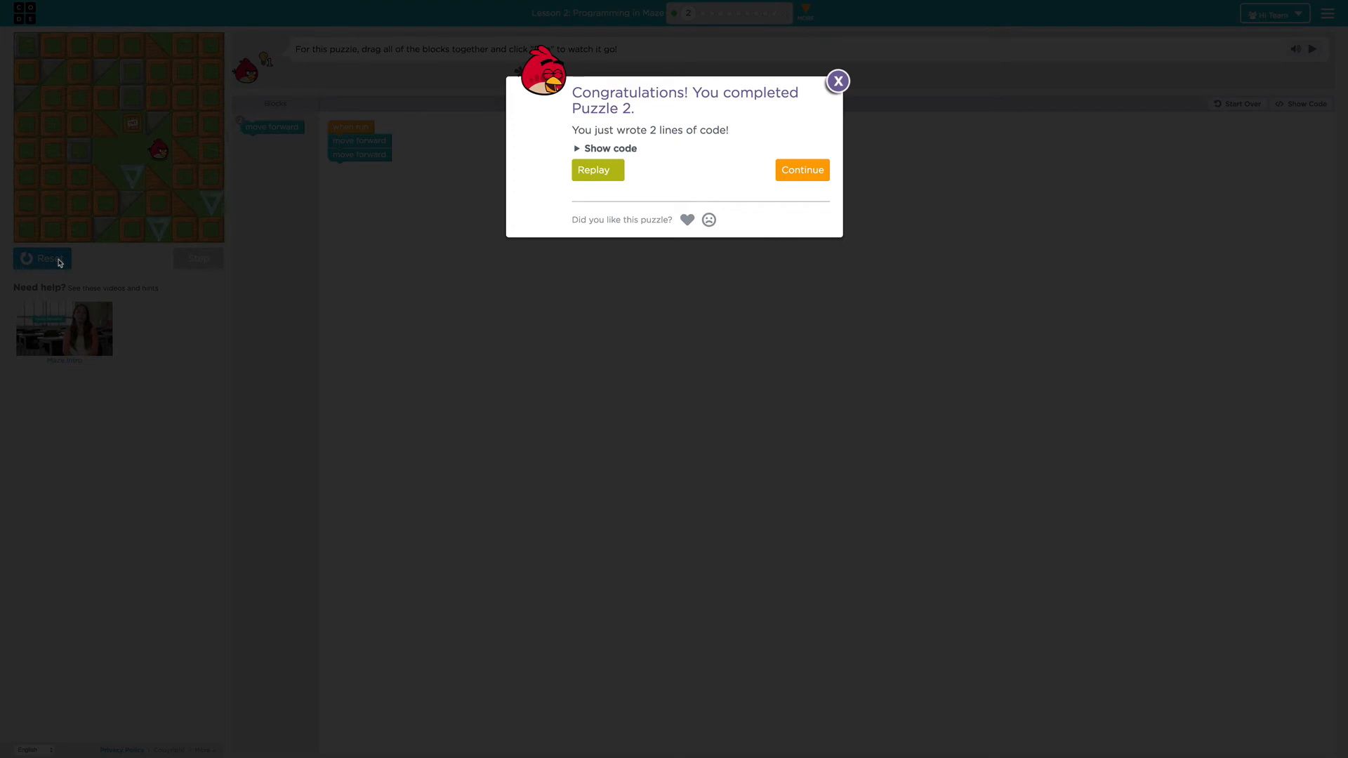
mouse_move(622, 250)
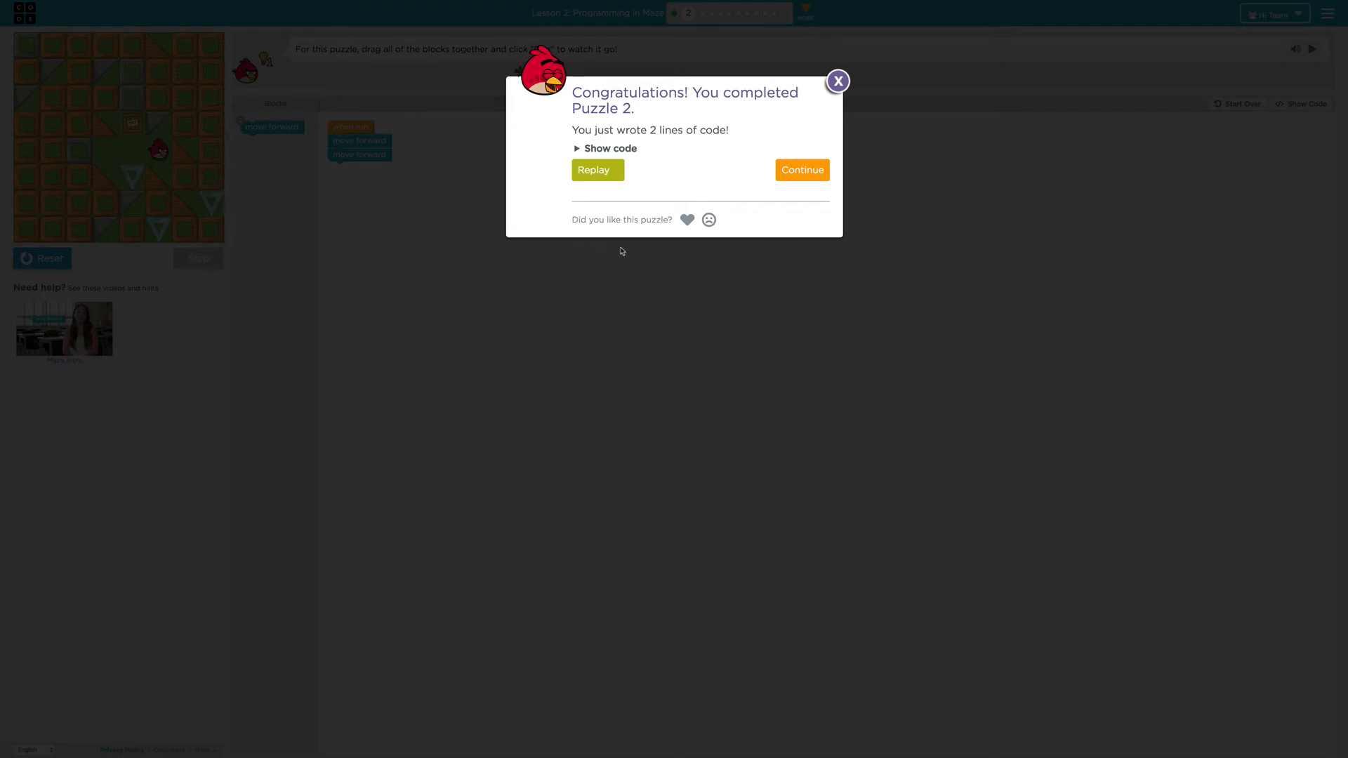